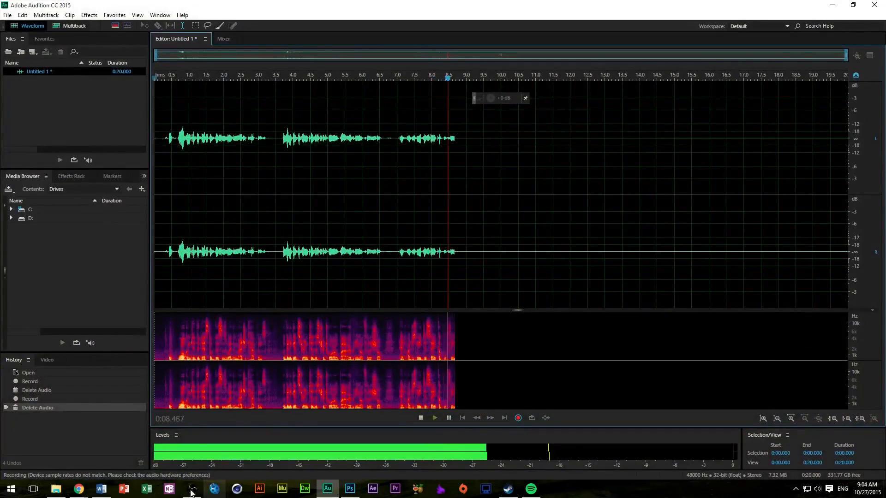
# Step: Bring the Final.psd banner project forward in Photoshop from the taskbar
pyautogui.click(351, 489)
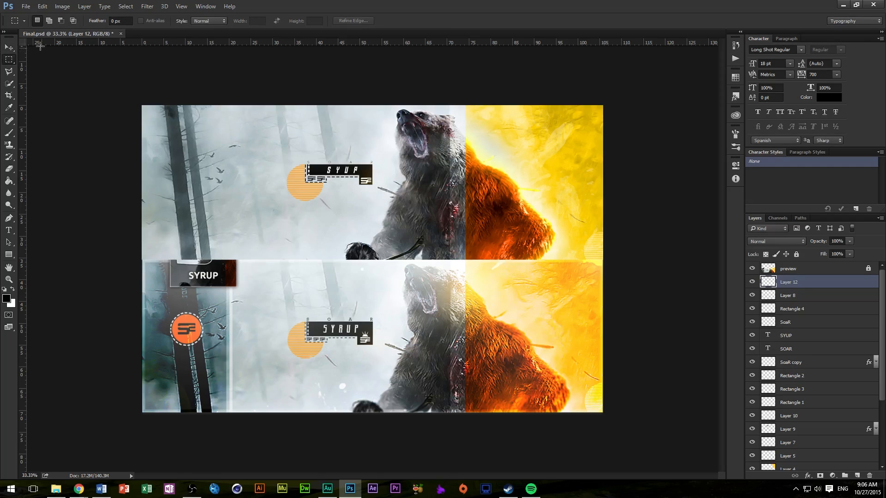
# Step: Set the foreground colour to light cyan #00c6ff
pyautogui.click(119, 21)
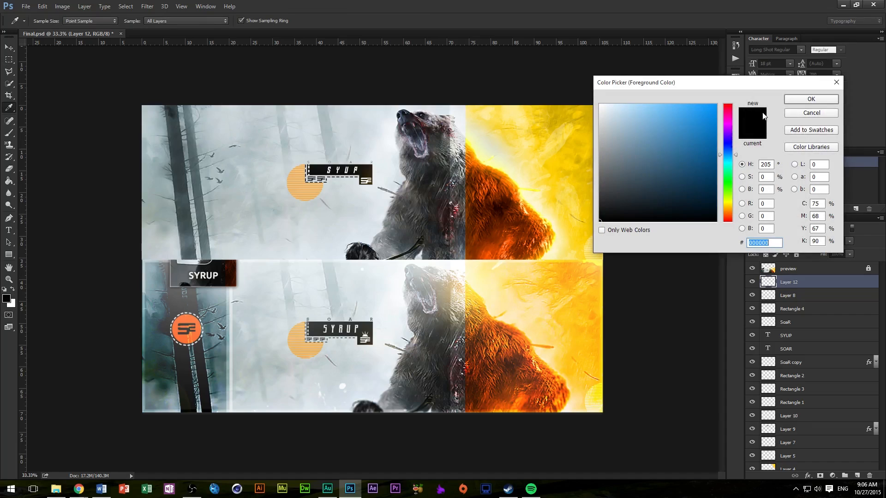
pyautogui.click(701, 112)
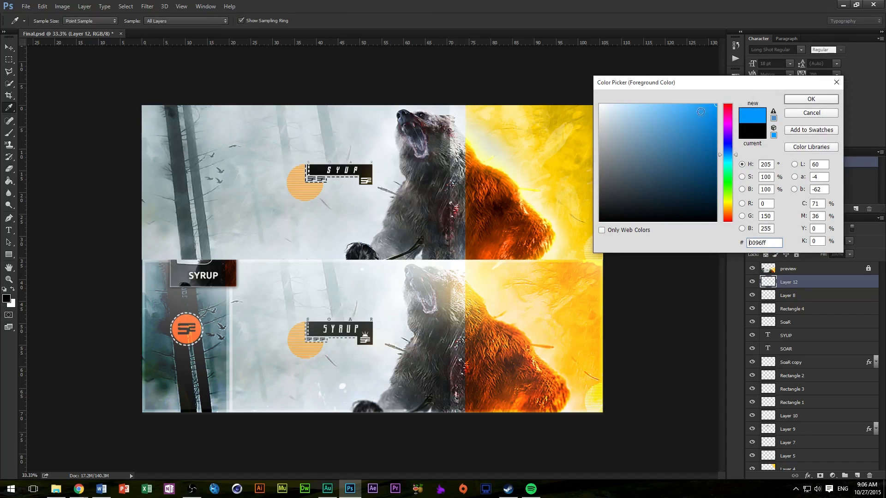
pyautogui.click(701, 111)
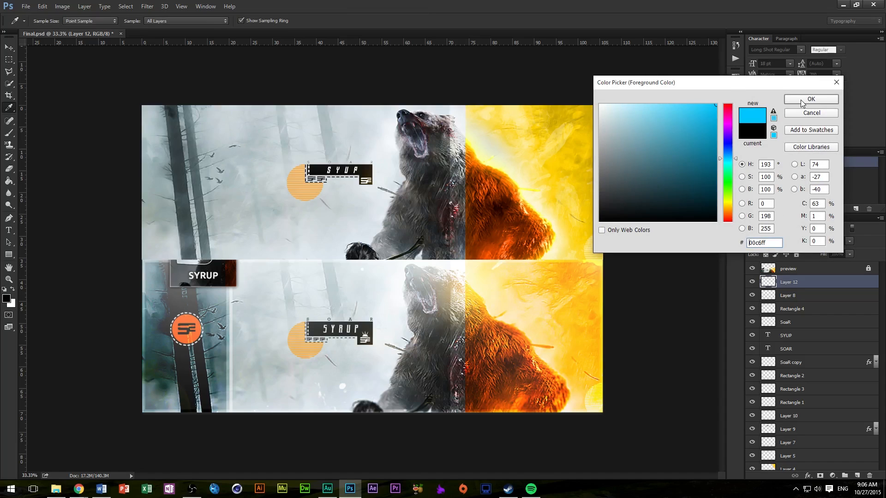
pyautogui.click(811, 99)
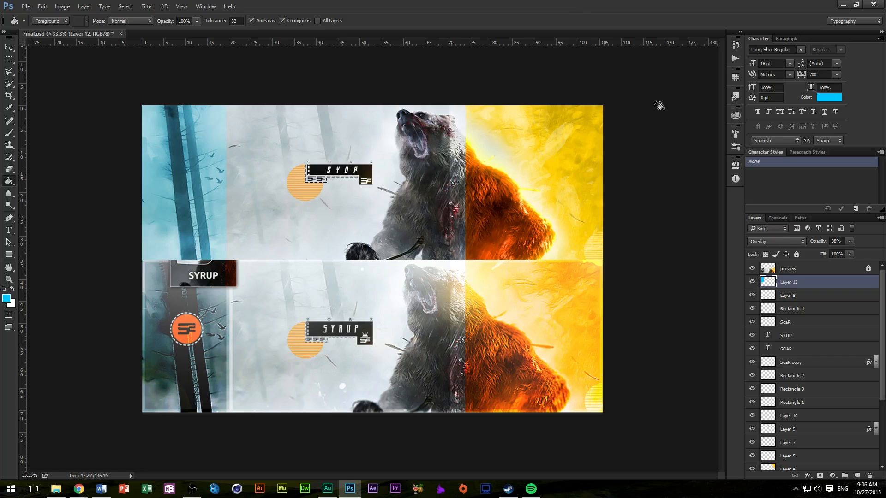
# Step: Fill the strip selection cyan as a 38% Overlay and add Layer 13
pyautogui.scroll(-3)
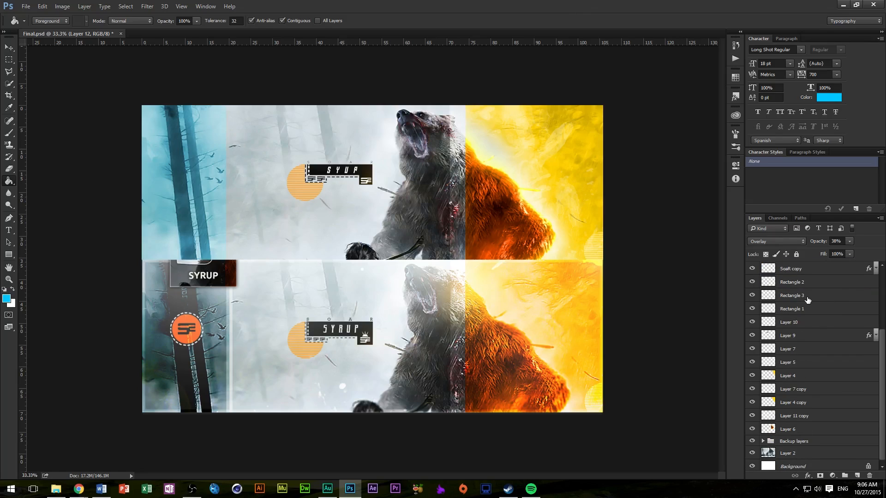
pyautogui.click(788, 450)
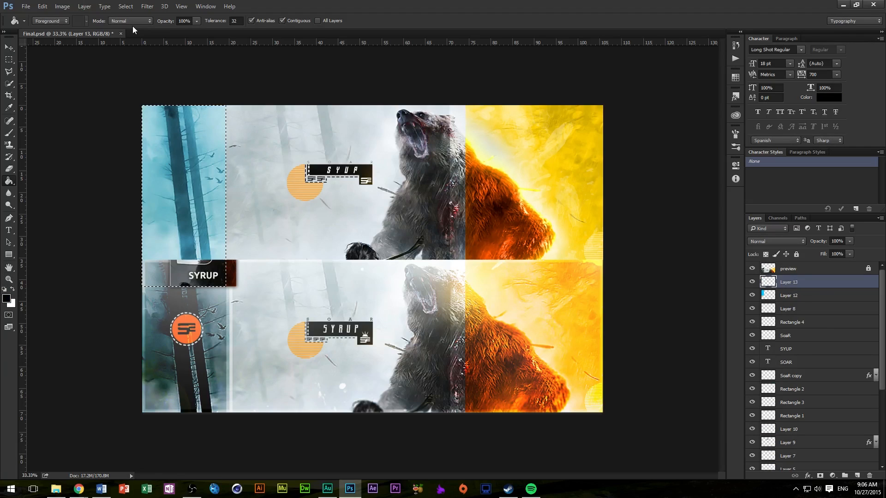
# Step: Render Clouds on Layer 13 and blend it as Overlay into the forest strip
pyautogui.click(146, 6)
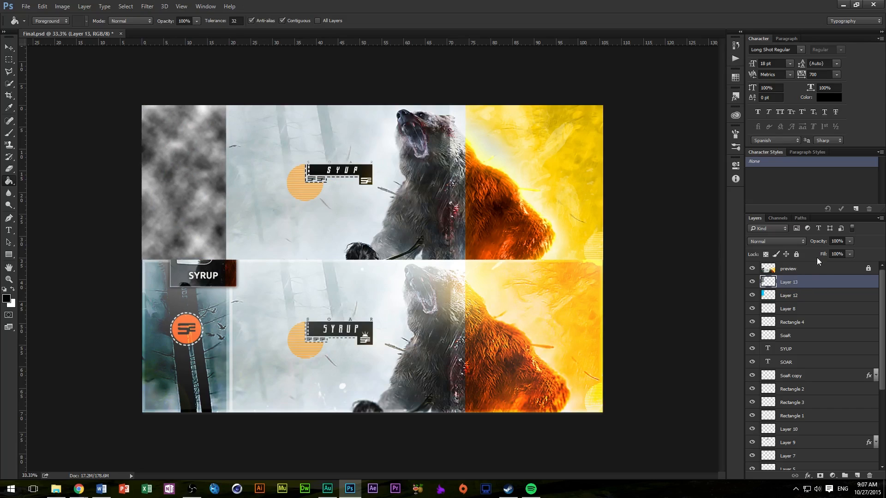
pyautogui.click(778, 240)
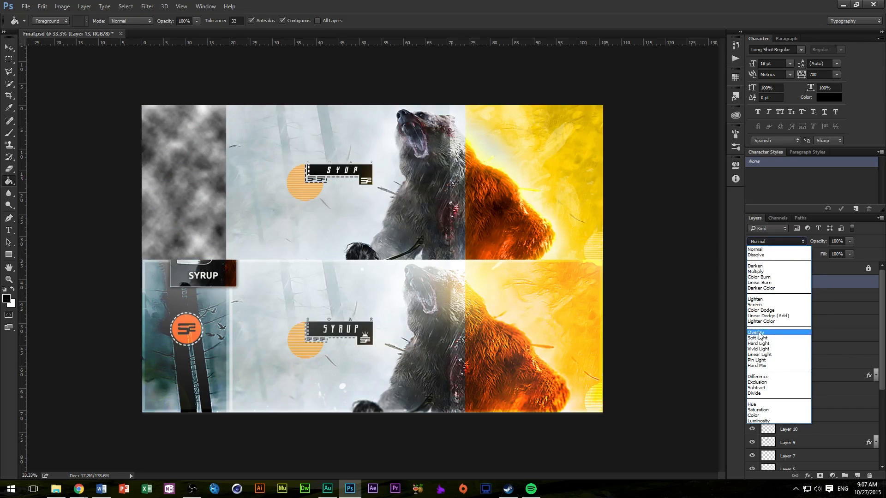
pyautogui.click(756, 332)
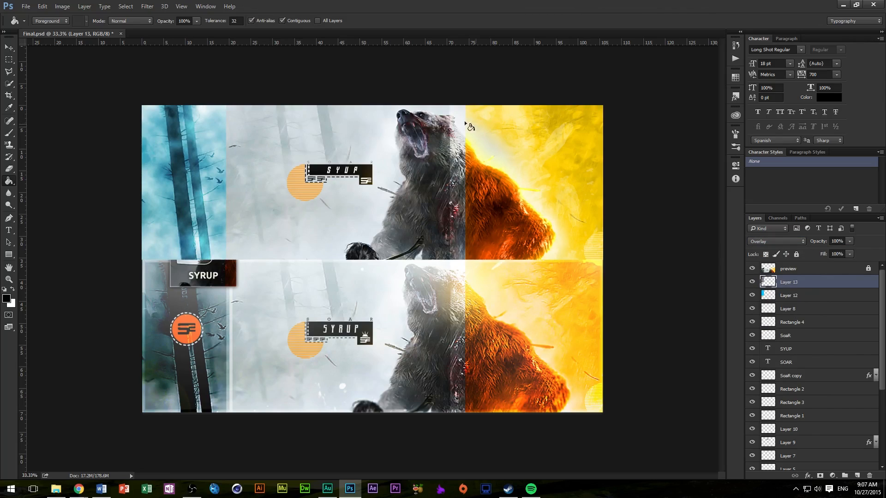
pyautogui.moveTo(822, 313)
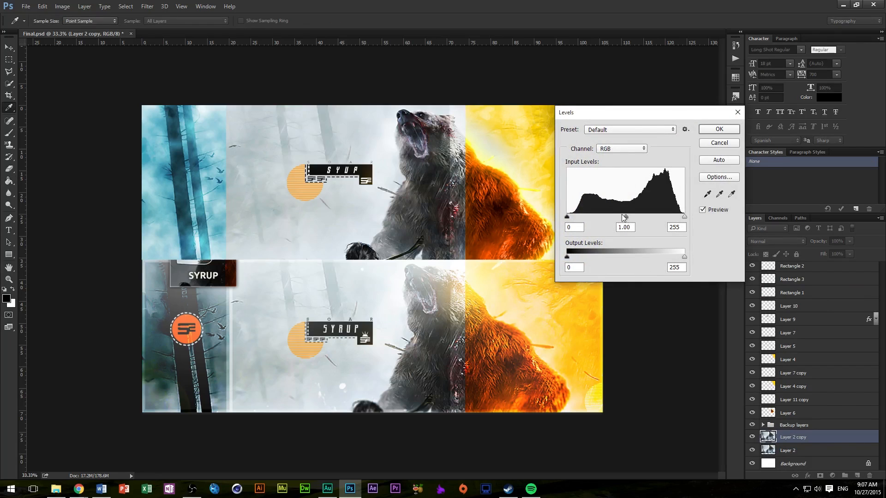
# Step: In Levels on Layer 2 copy, darken the midtones to 0.36
pyautogui.moveTo(625, 216); pyautogui.dragTo(654, 216)
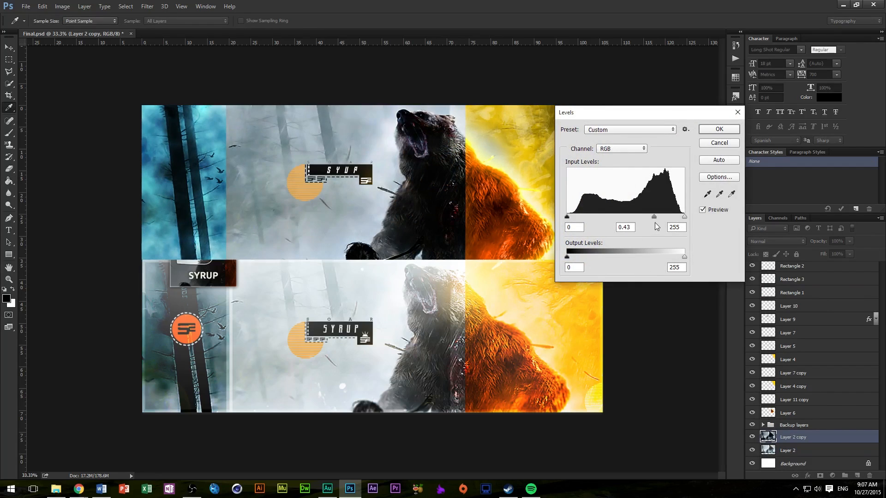
pyautogui.moveTo(655, 216); pyautogui.dragTo(659, 216)
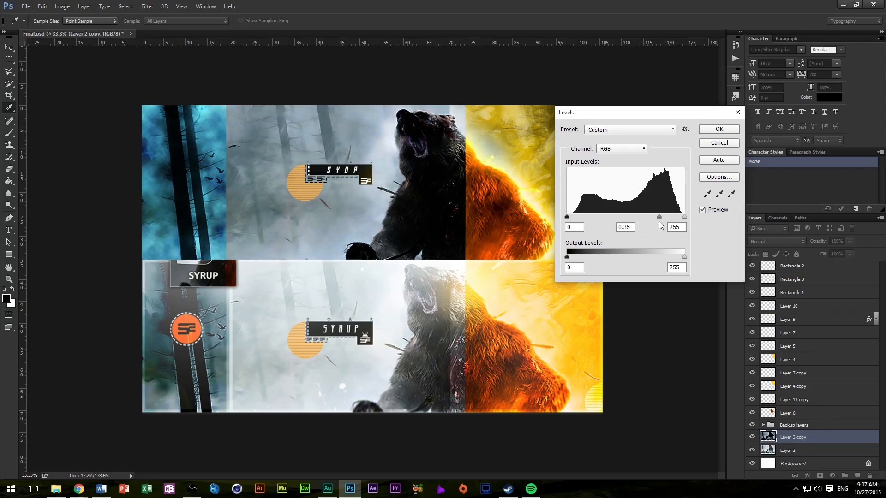
pyautogui.click(625, 227)
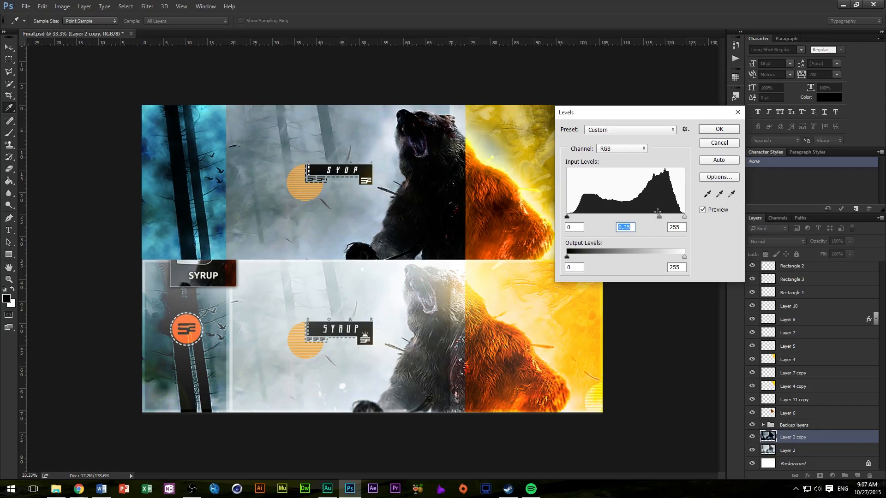
pyautogui.moveTo(658, 216); pyautogui.dragTo(666, 216)
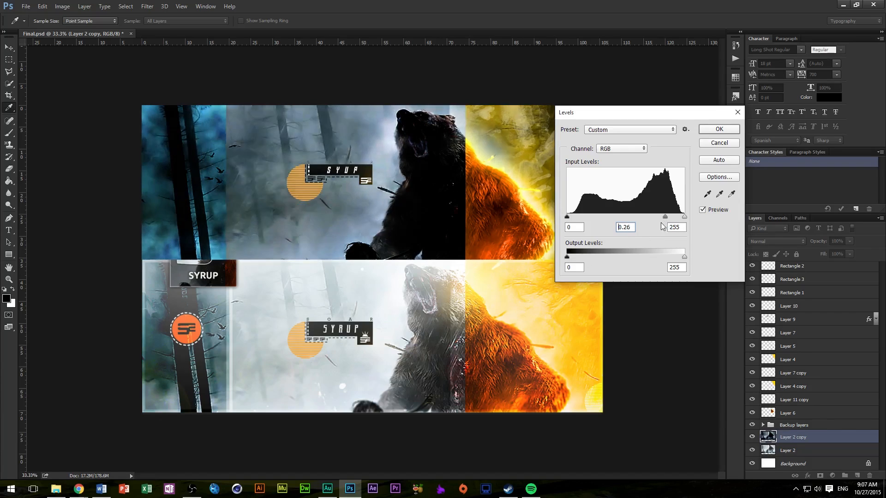
pyautogui.write('0.36')
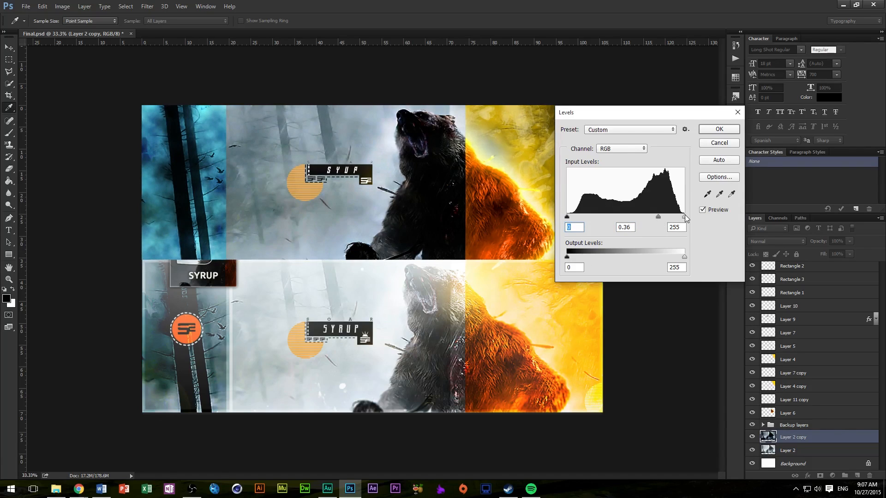
# Step: Pull the white input to about 219 to brighten highlights and apply the Levels
pyautogui.moveTo(684, 216); pyautogui.dragTo(652, 216)
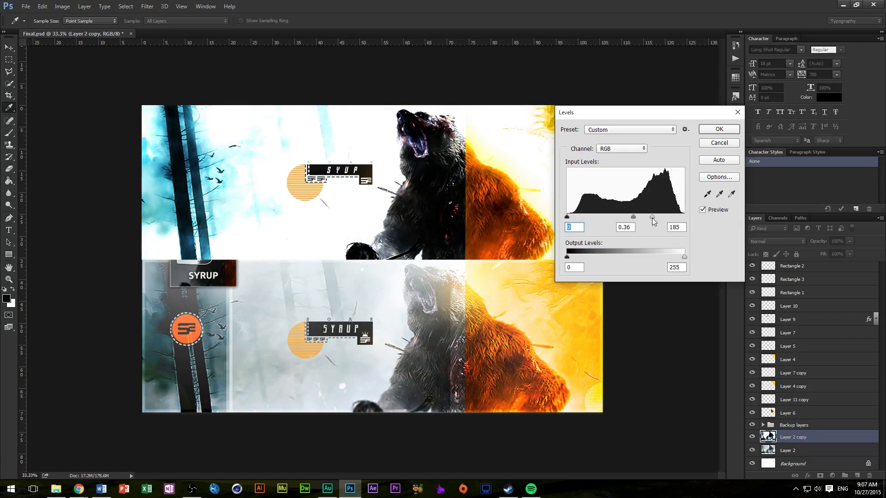
pyautogui.moveTo(652, 216); pyautogui.dragTo(666, 216)
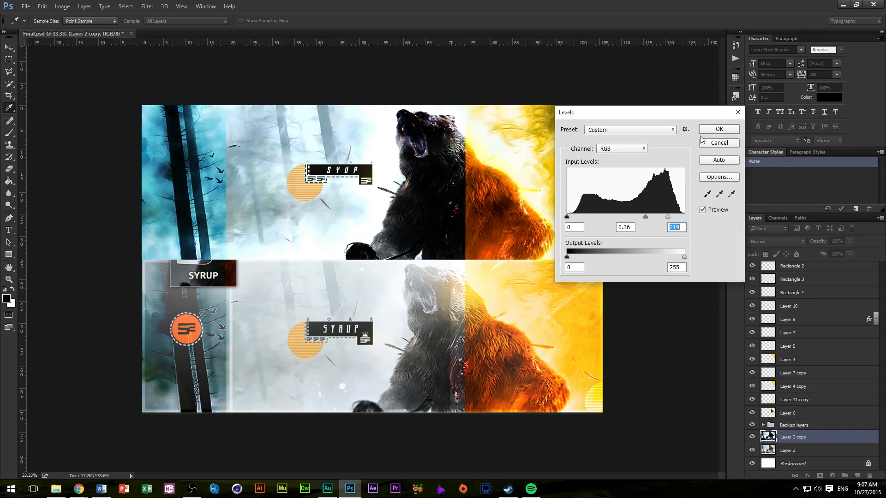
pyautogui.click(718, 129)
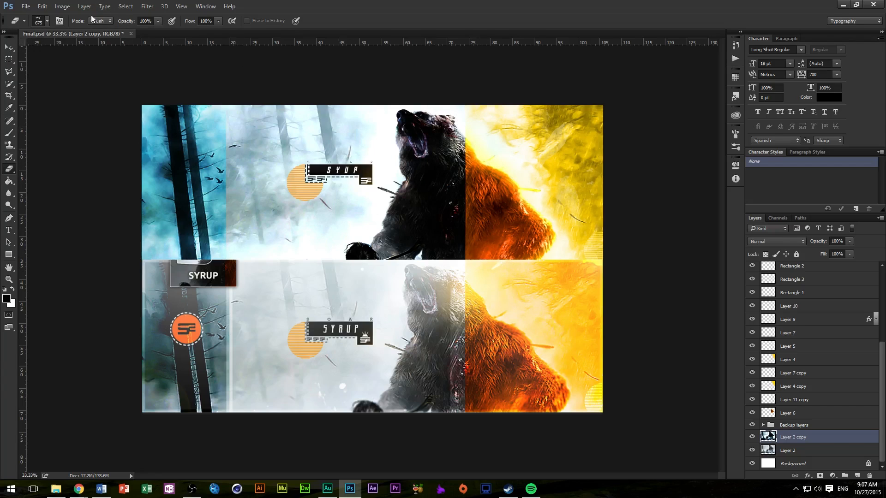
# Step: Erase the middle of Layer 2 copy with a large soft eraser to soften the bear and mist
pyautogui.click(51, 21)
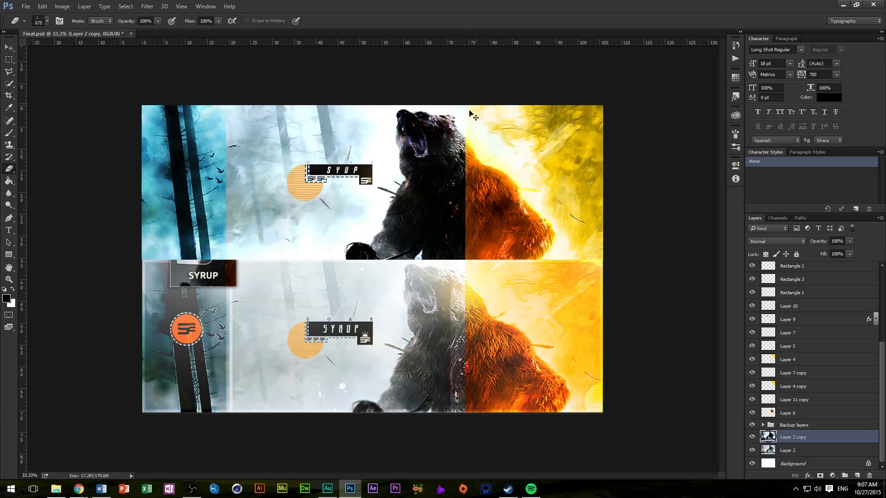
pyautogui.click(51, 22)
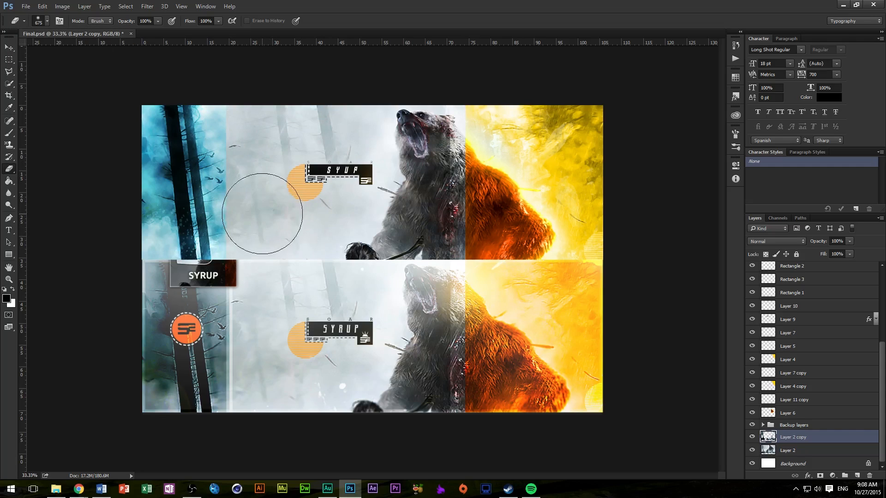
pyautogui.moveTo(111, 161)
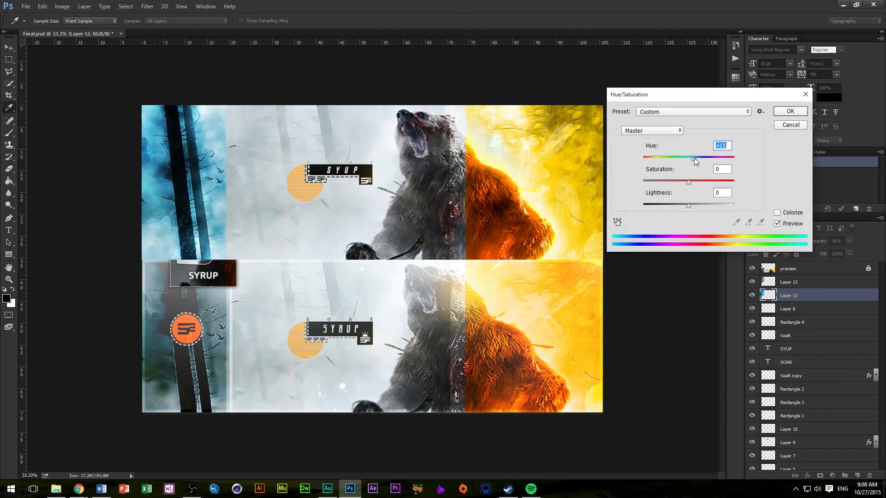
# Step: Apply Hue/Saturation to Layer 12 with Hue +8 and raised Saturation
pyautogui.moveTo(694, 158); pyautogui.dragTo(684, 157)
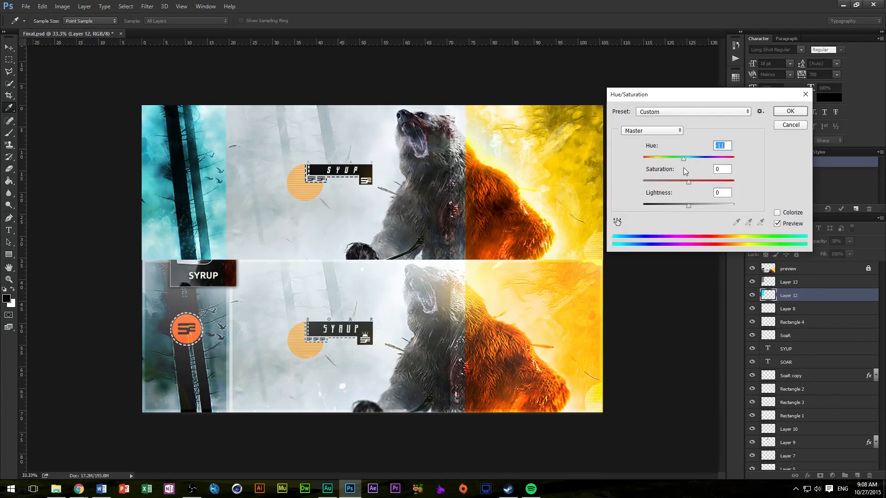
pyautogui.moveTo(683, 158); pyautogui.dragTo(696, 158)
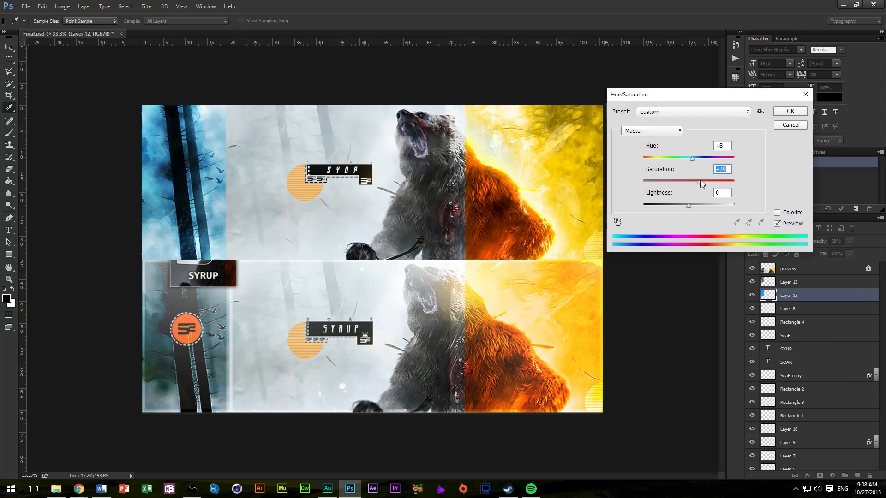
pyautogui.click(790, 112)
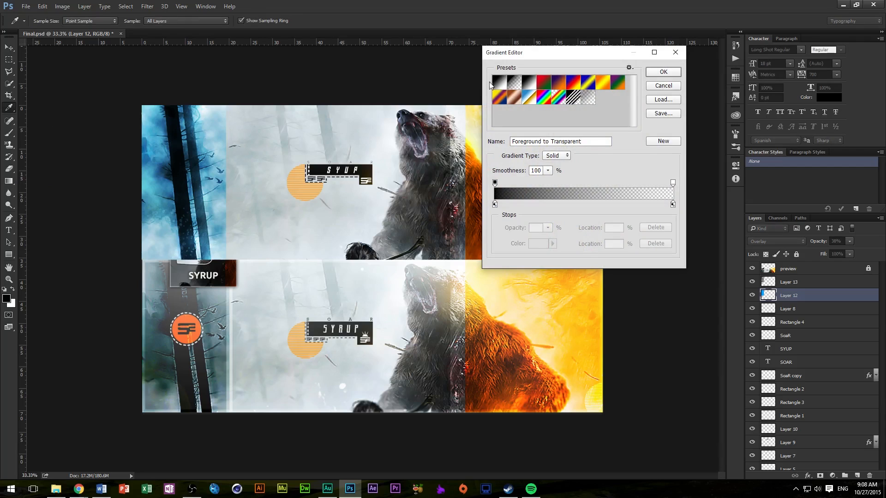
# Step: Build a custom dark-green-to-transparent gradient for the Gradient Tool
pyautogui.click(537, 243)
pyautogui.write('1d5a23')
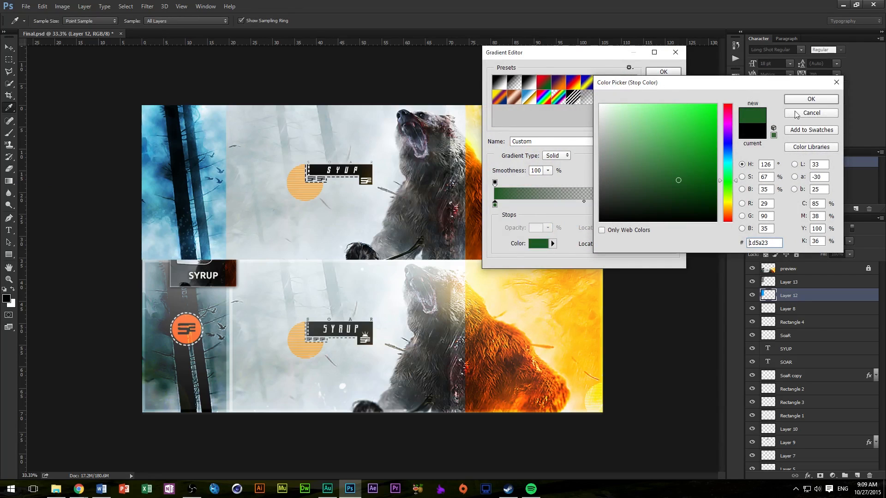
pyautogui.click(810, 98)
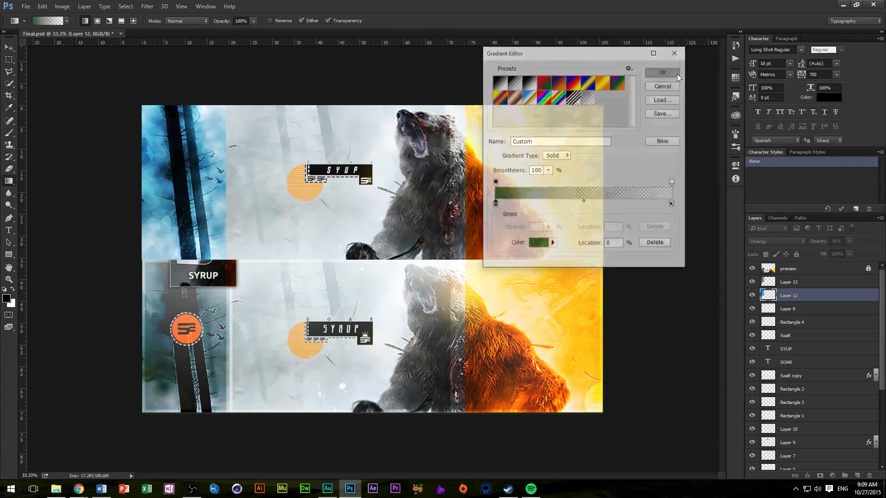
pyautogui.click(662, 72)
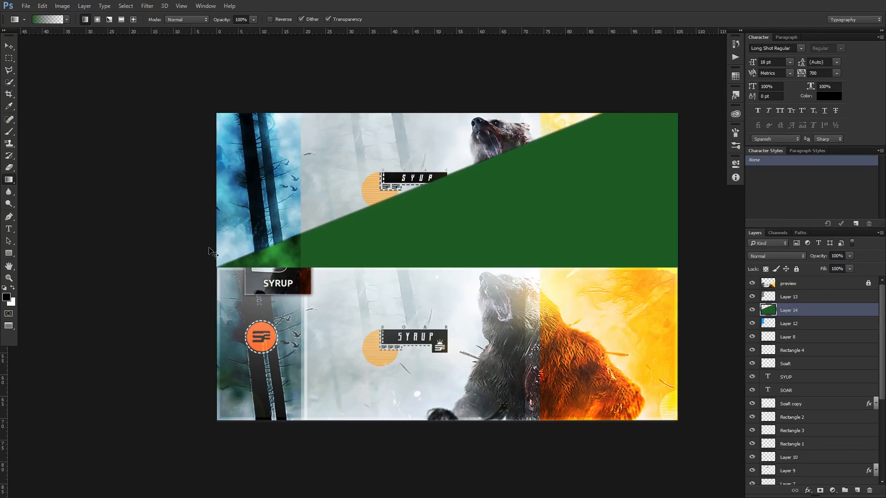
pyautogui.moveTo(405, 9)
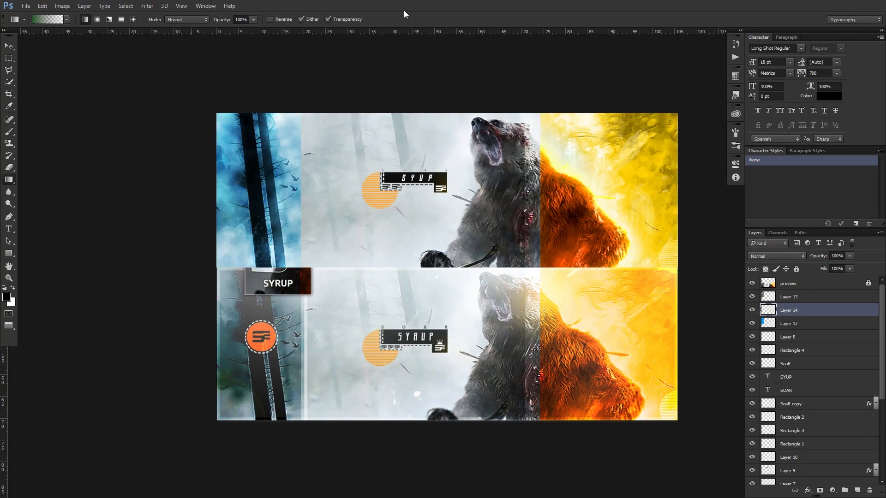
pyautogui.moveTo(127, 66)
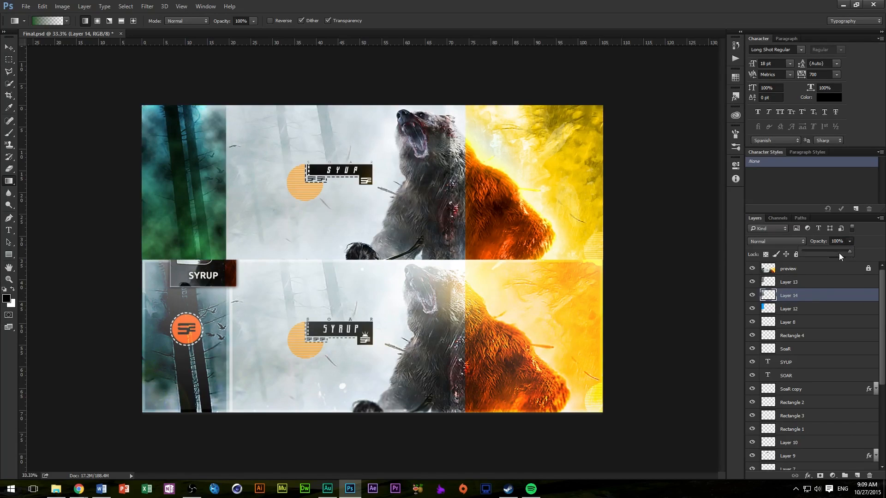
# Step: Fade the green Layer 14 tint to about 54% opacity and select it with Layer 12
pyautogui.moveTo(850, 255); pyautogui.dragTo(826, 255)
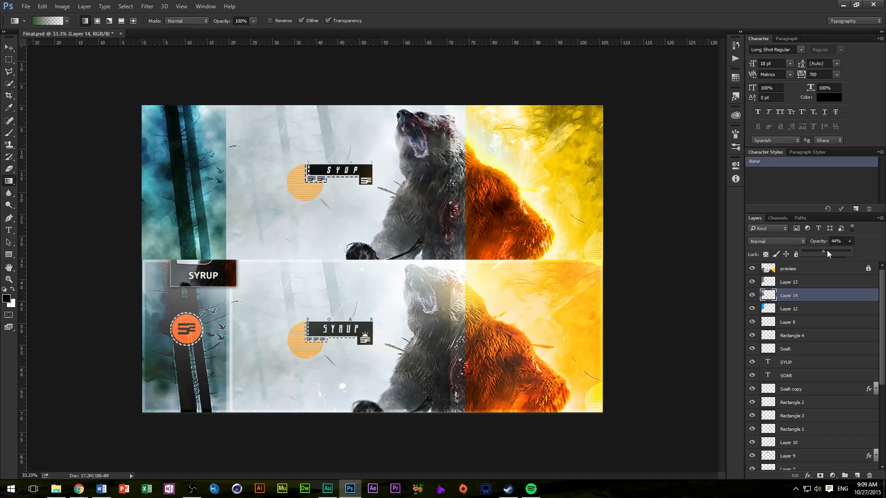
pyautogui.click(790, 309)
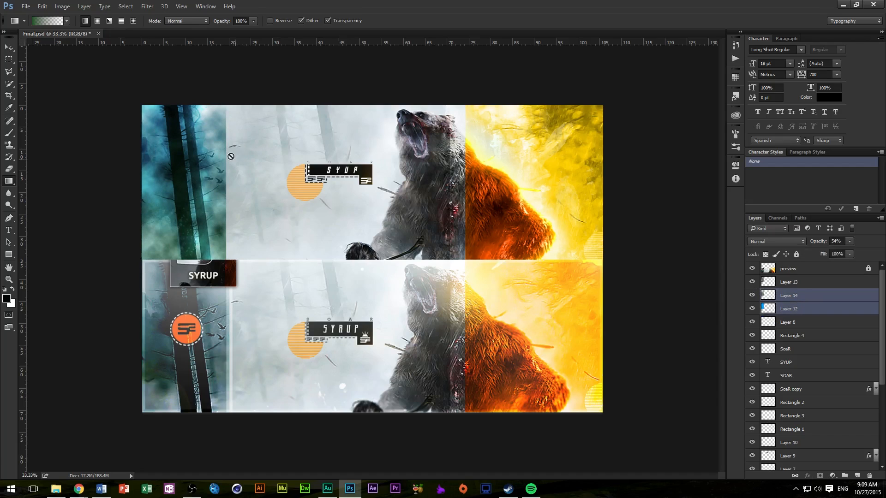
# Step: Erase parts of Layer 14's green tint inside the strip selection and lower it to 31%
pyautogui.click(789, 296)
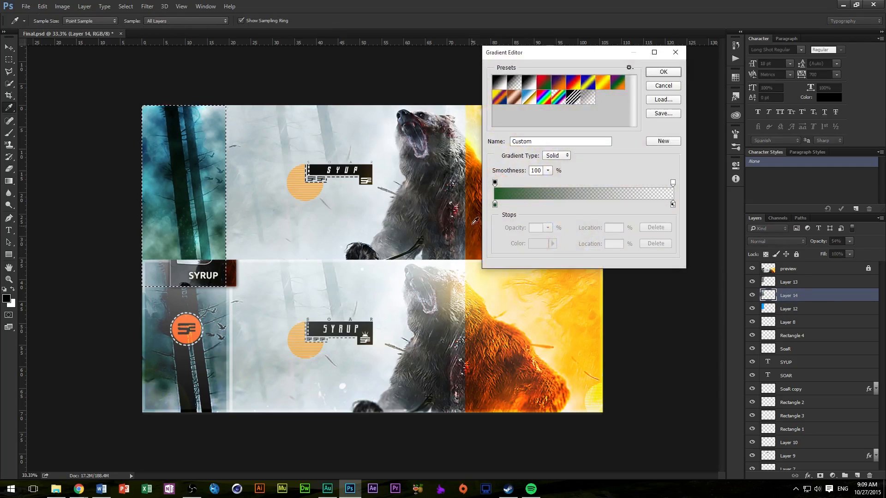
pyautogui.click(537, 244)
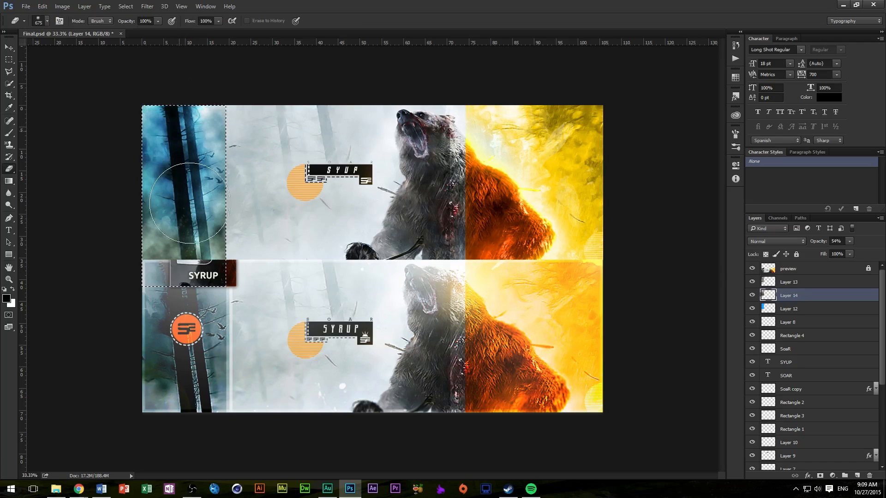
pyautogui.click(51, 21)
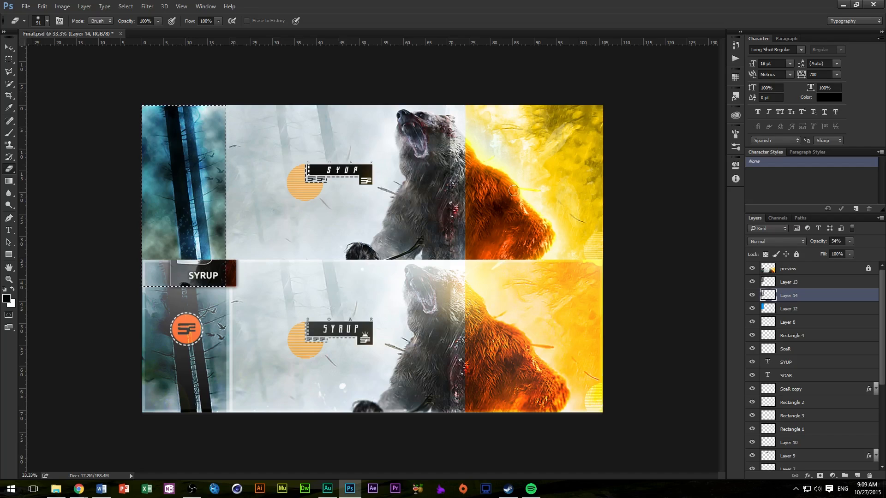
pyautogui.click(751, 296)
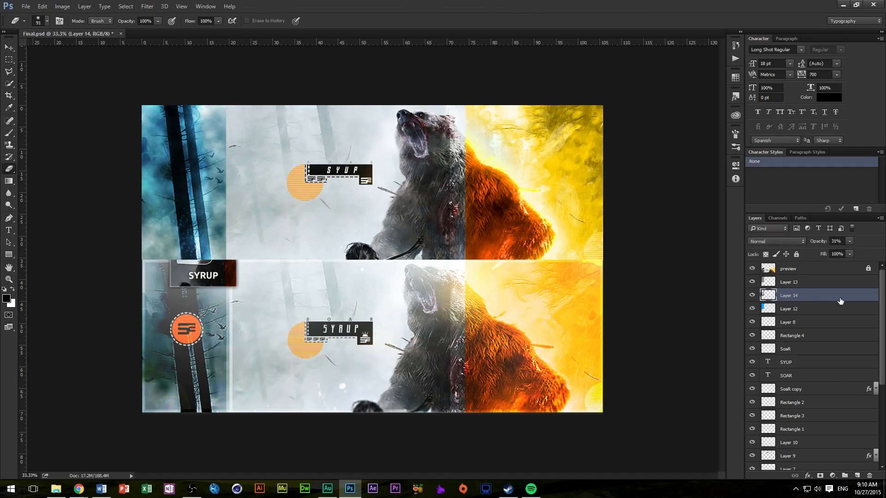
# Step: On new Layer 15, fill a thin white band at the strip's right edge at 35% opacity
pyautogui.click(790, 308)
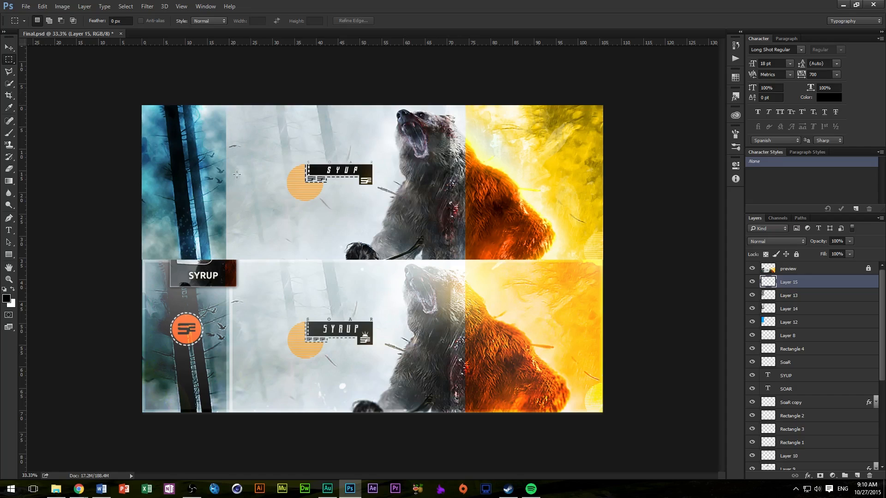
pyautogui.moveTo(229, 258)
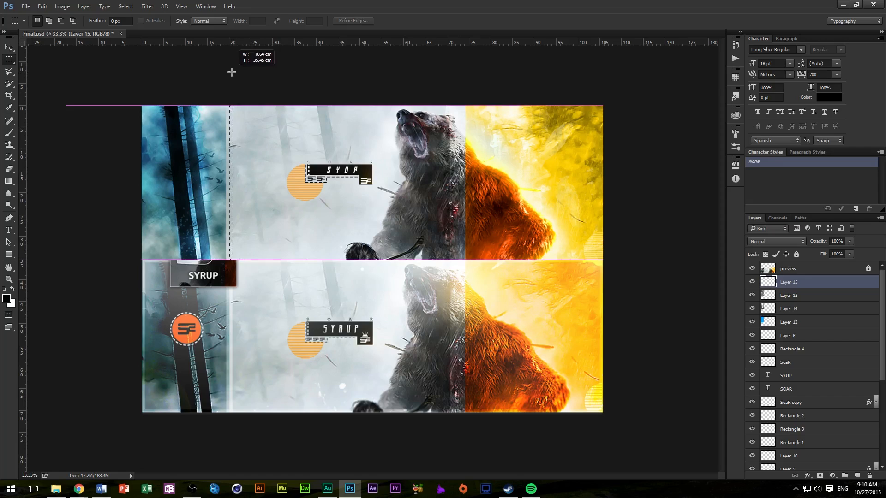
pyautogui.click(10, 180)
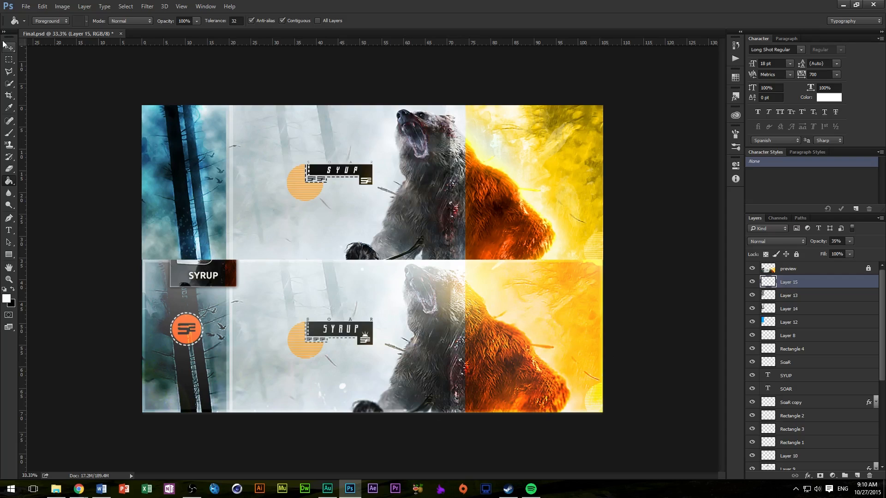
pyautogui.moveTo(9, 59)
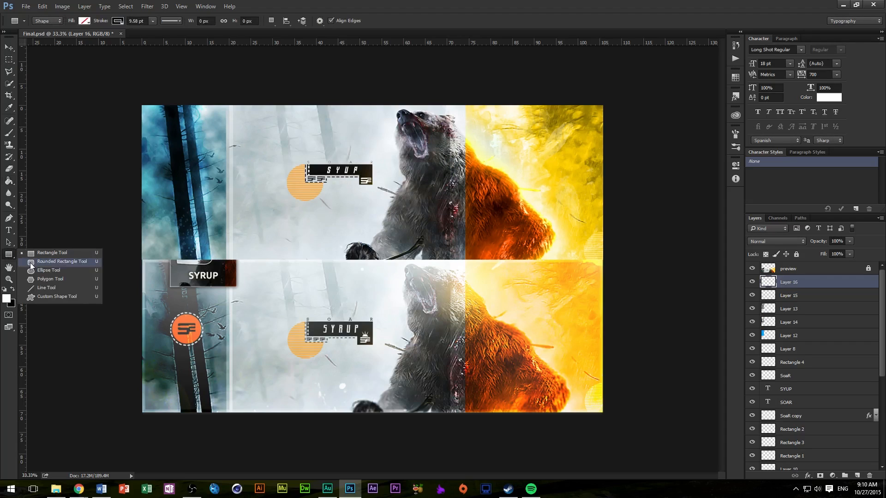
pyautogui.click(49, 270)
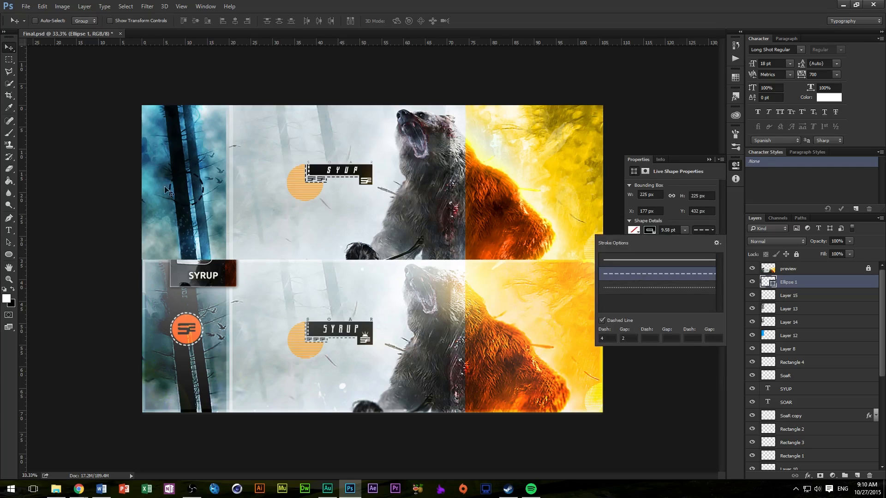
# Step: Give Ellipse 1 a dashed white stroke, position it over the trunk, and duplicate it
pyautogui.click(634, 231)
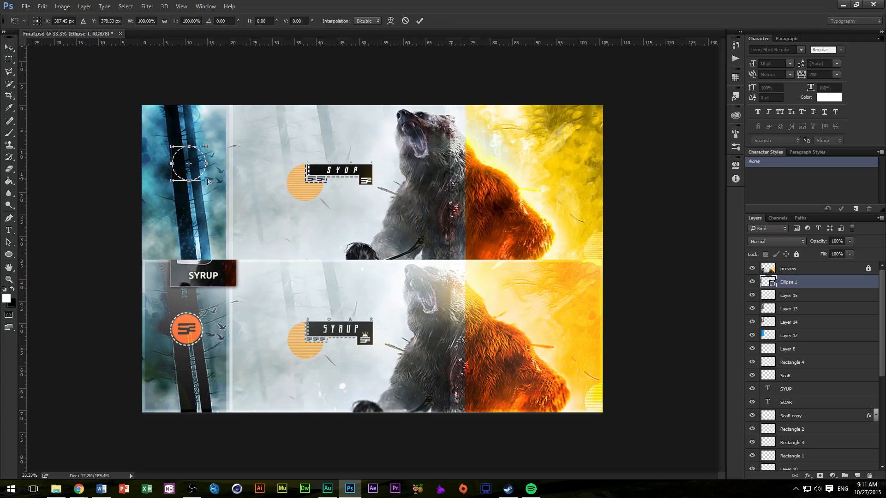
pyautogui.click(8, 32)
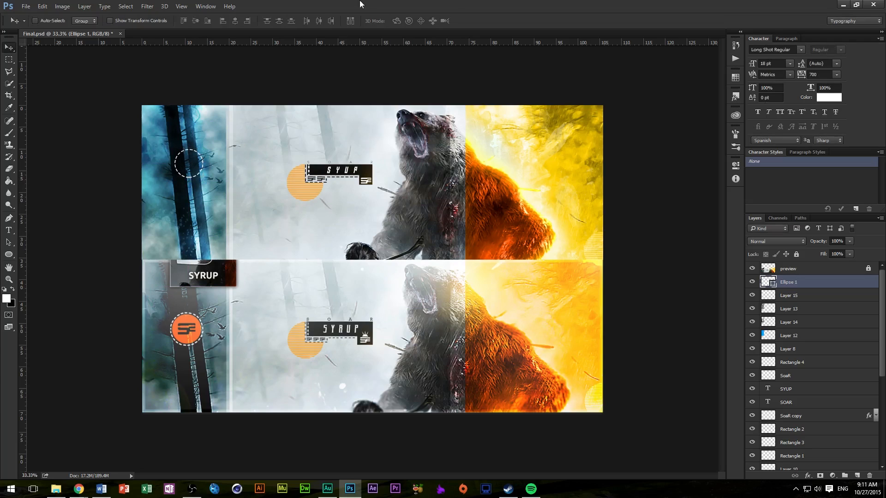
pyautogui.press('Ctrl+J')
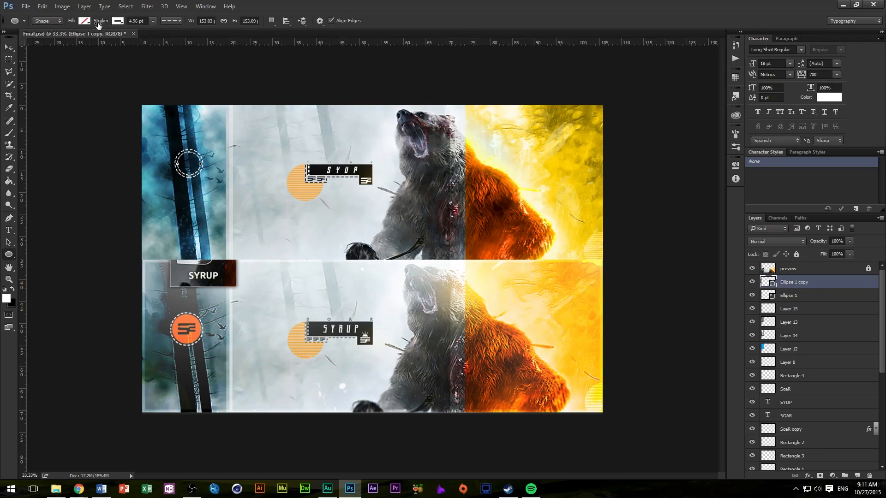
# Step: Fill the copied circle orange and set its blending mode to Hard Light
pyautogui.click(84, 22)
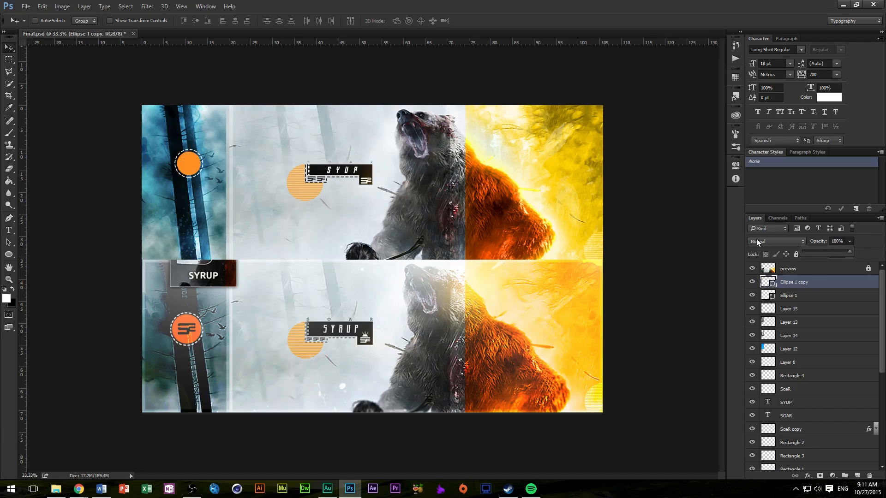
pyautogui.click(775, 241)
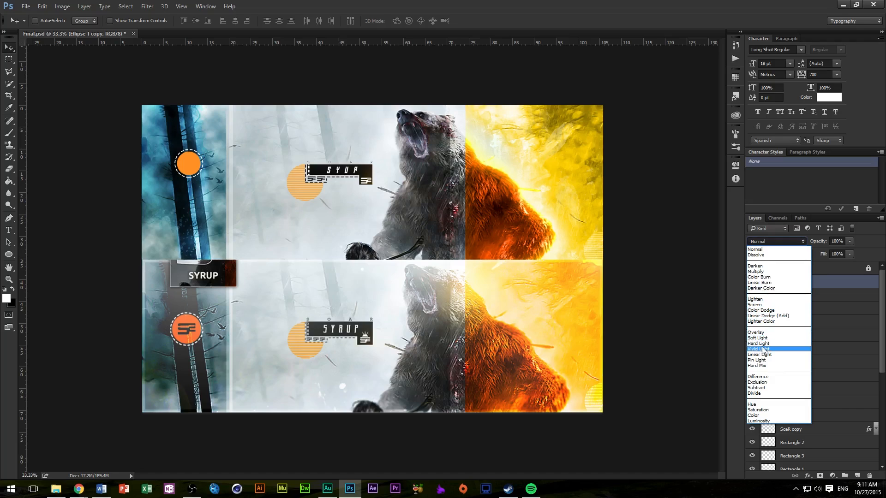
pyautogui.click(760, 349)
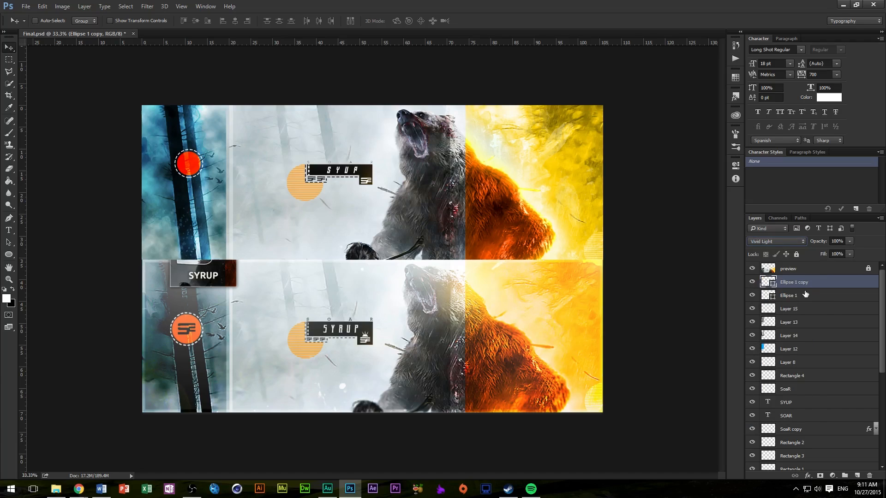
pyautogui.click(775, 241)
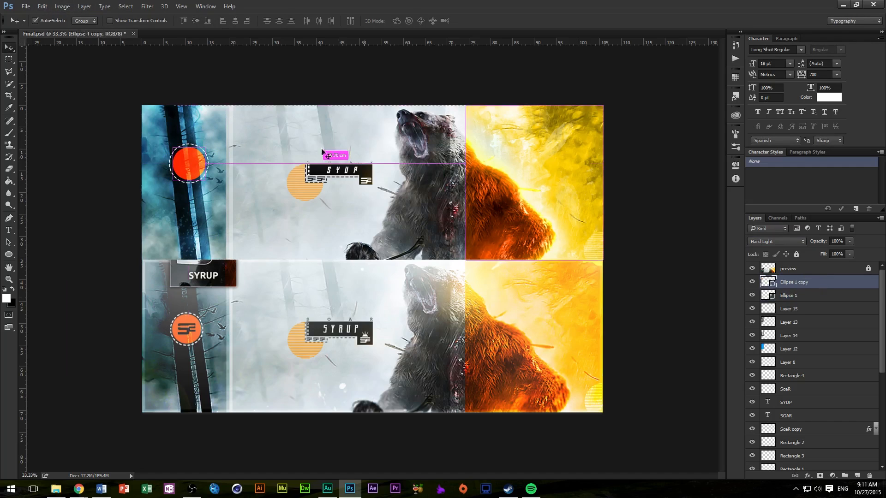
# Step: Free Transform the orange circle slightly larger inside the dashed ring
pyautogui.press('ctrl+t')
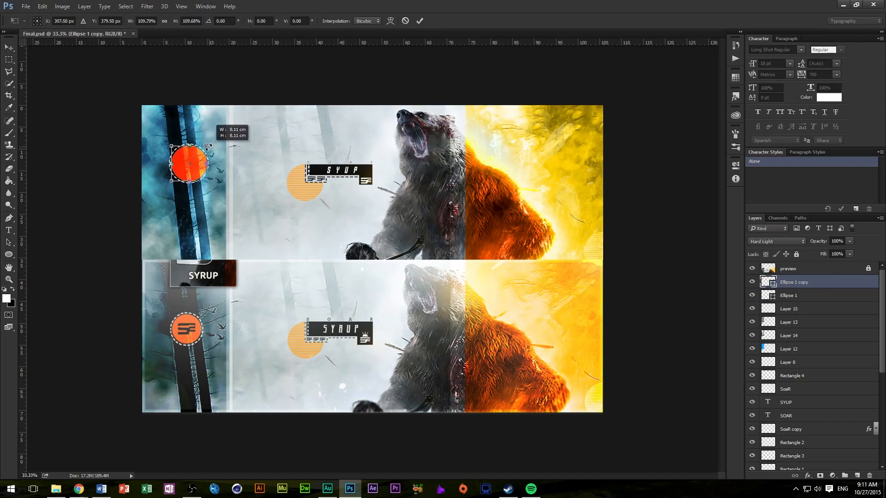
pyautogui.click(26, 6)
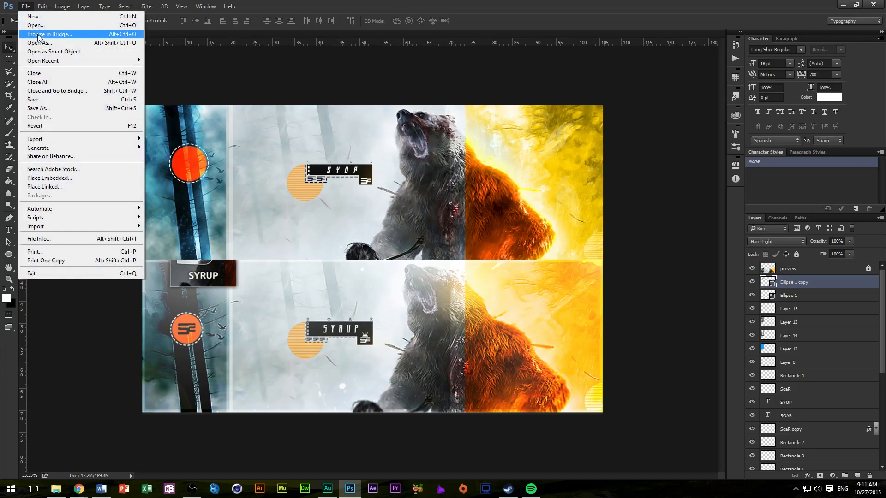
# Step: Open Icons GFX PACK.psd from the graphics packs folder for the SoaR logo
pyautogui.click(36, 25)
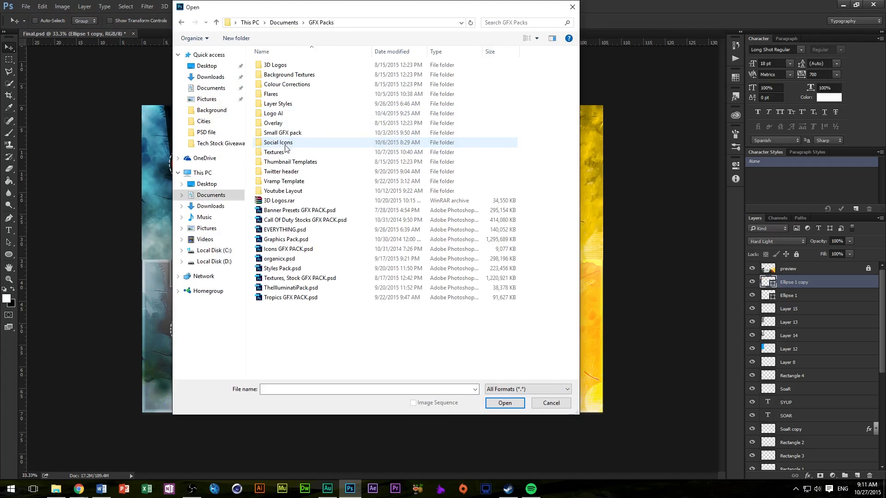
pyautogui.click(286, 239)
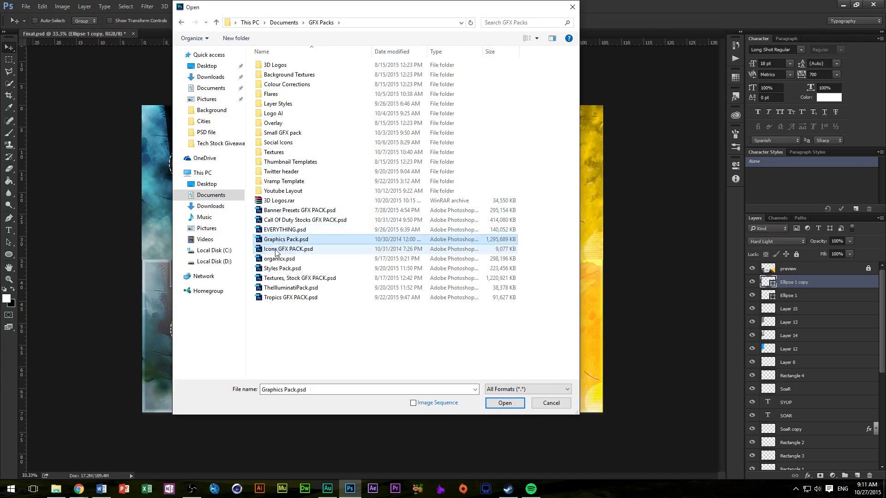
pyautogui.click(504, 403)
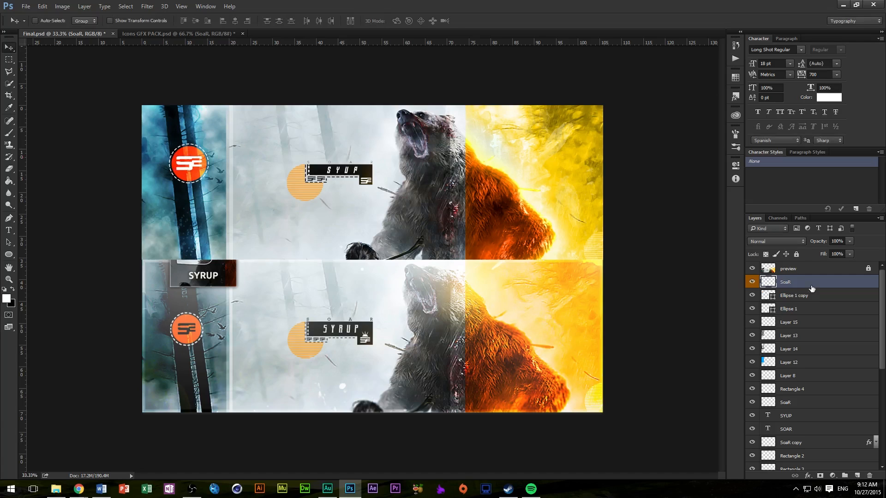
# Step: Give the SoaR logo layer a Color Overlay layer effect
pyautogui.doubleClick(802, 282)
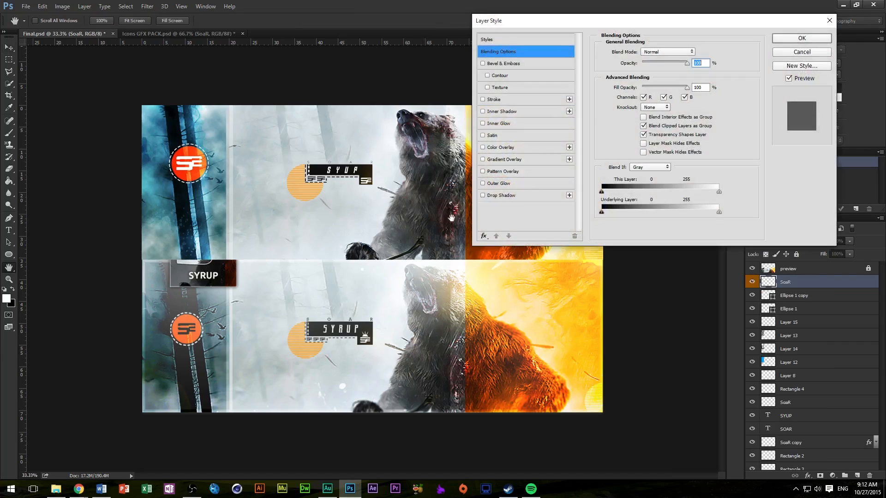
pyautogui.click(500, 148)
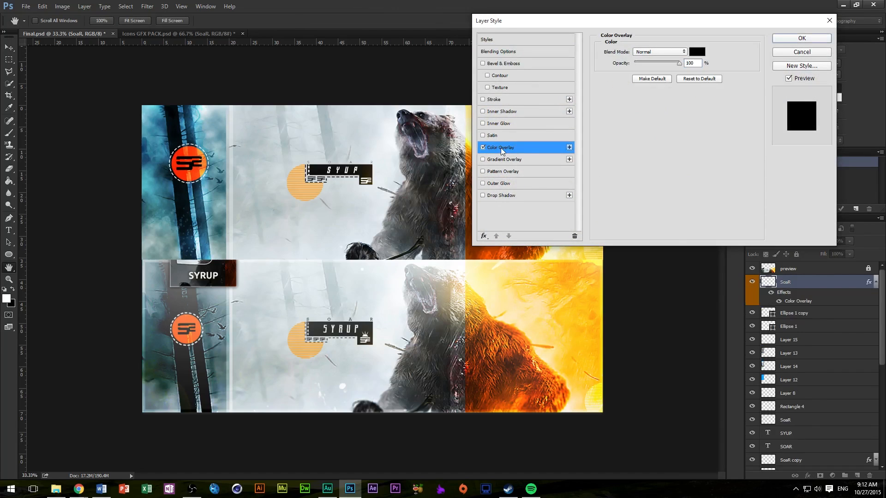
pyautogui.click(802, 38)
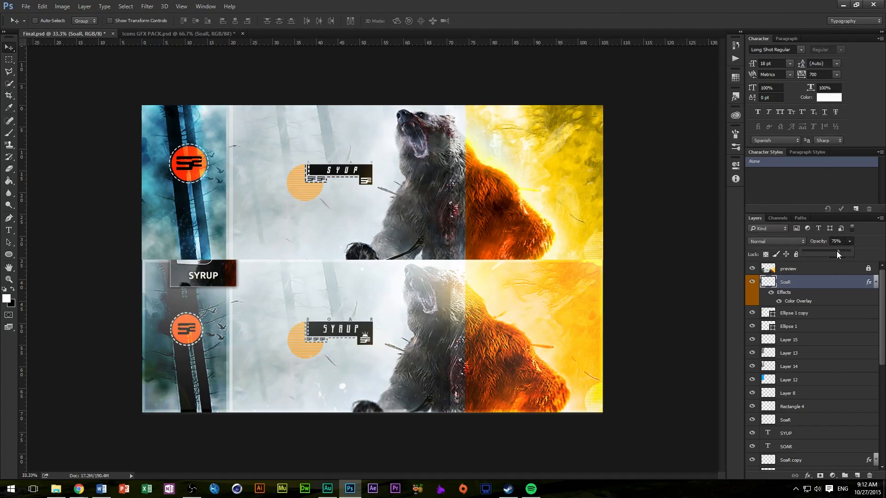
# Step: Collapse the SoaR layer's effects list and reselect the SoaR layer
pyautogui.click(794, 313)
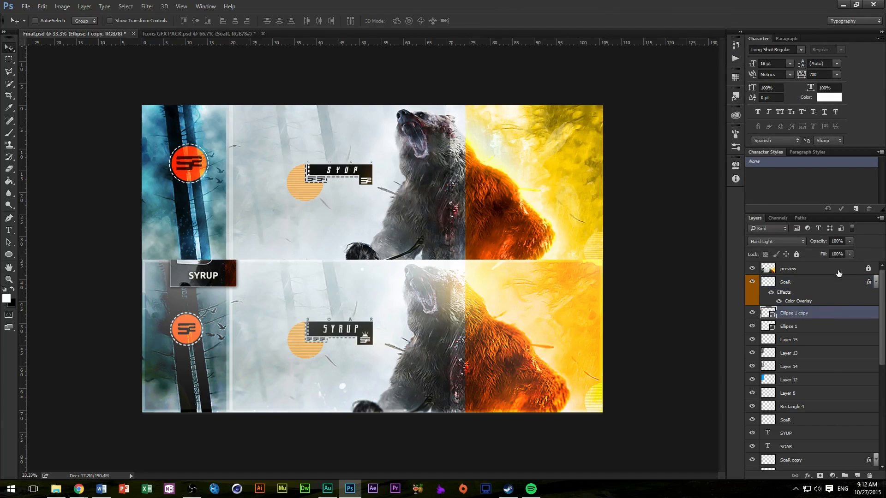
pyautogui.moveTo(842, 248); pyautogui.dragTo(836, 251)
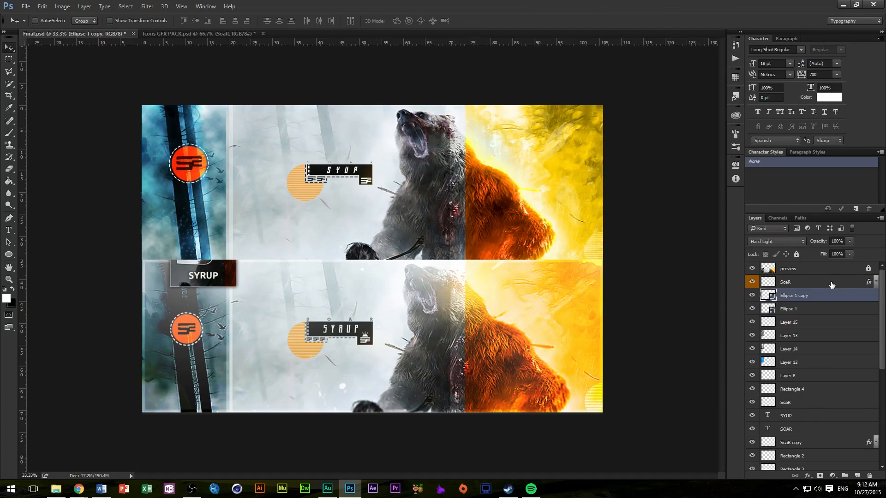
pyautogui.click(786, 282)
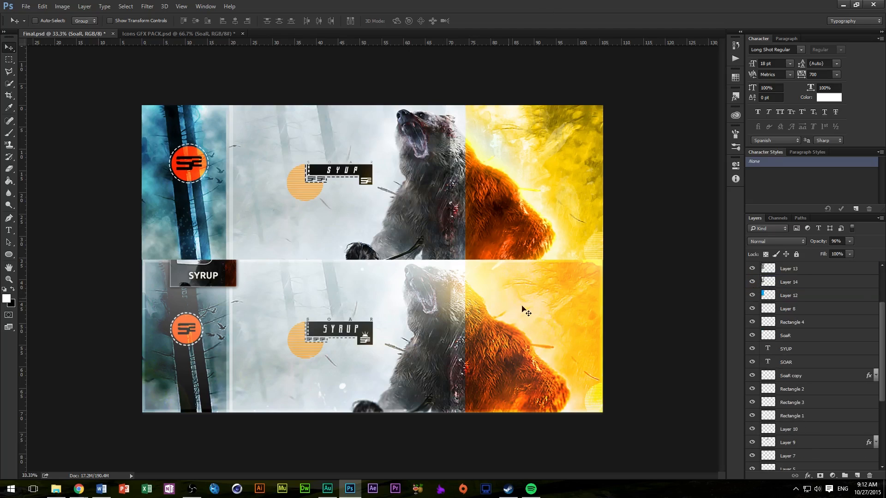
pyautogui.scroll(-3)
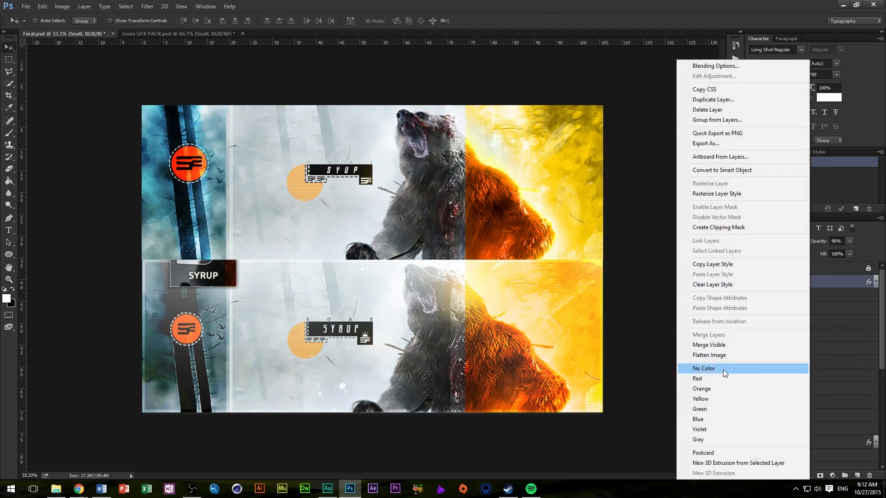
# Step: Merge the working layers into a single layer named Border above the Backup group
pyautogui.click(704, 368)
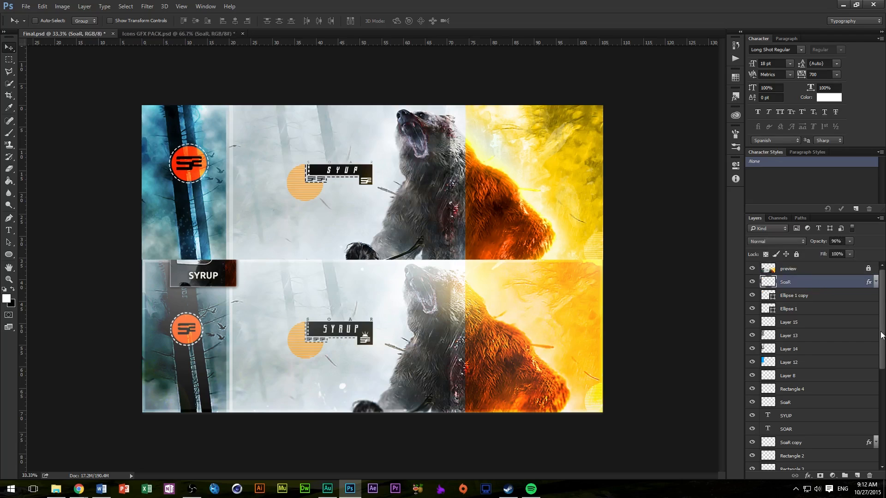
pyautogui.scroll(-3)
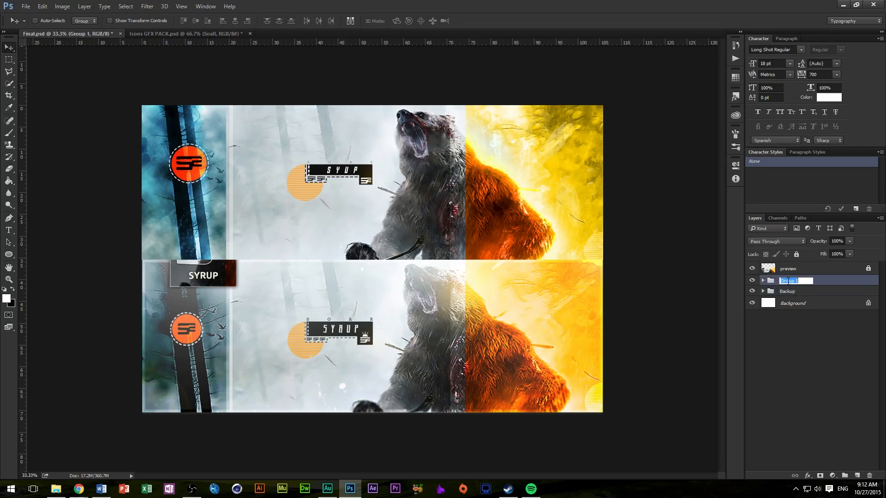
pyautogui.moveTo(795, 281)
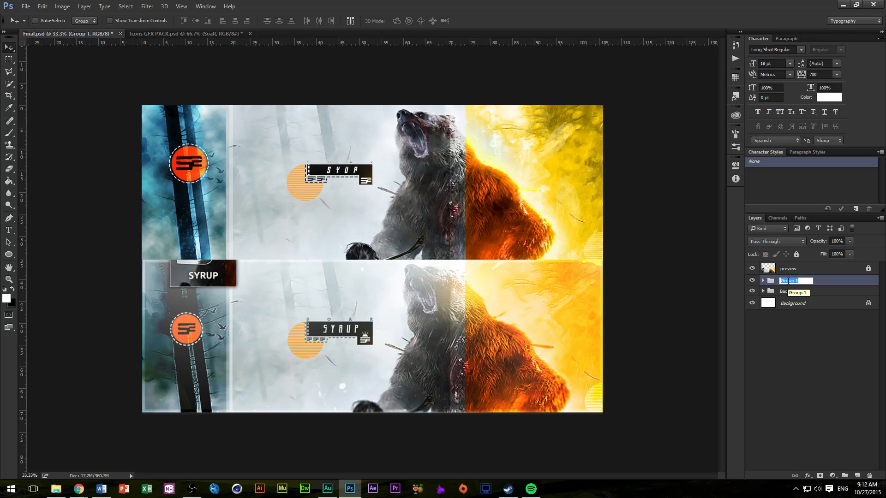
pyautogui.write('Border')
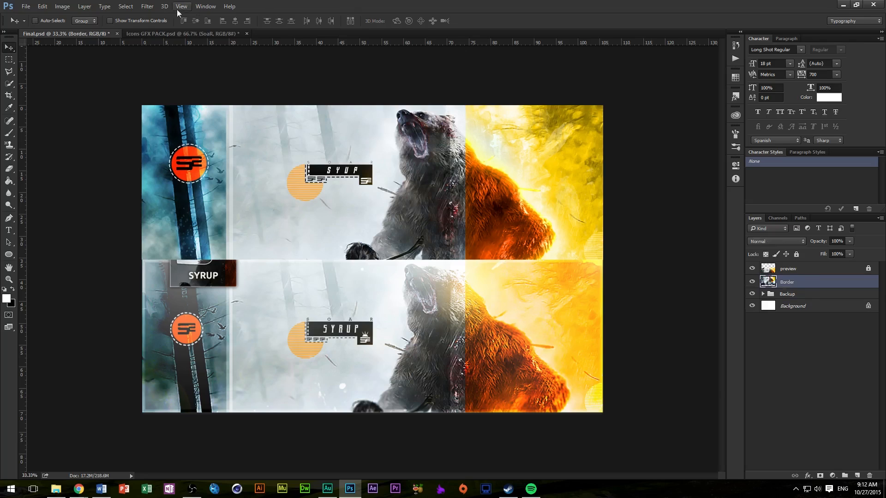
# Step: Apply a Gaussian Blur of about one pixel radius to the Border layer
pyautogui.click(147, 6)
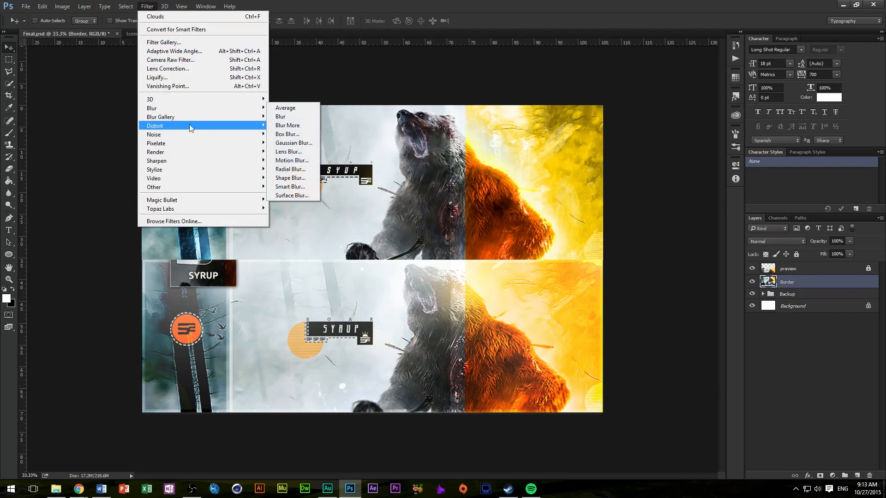
pyautogui.click(294, 143)
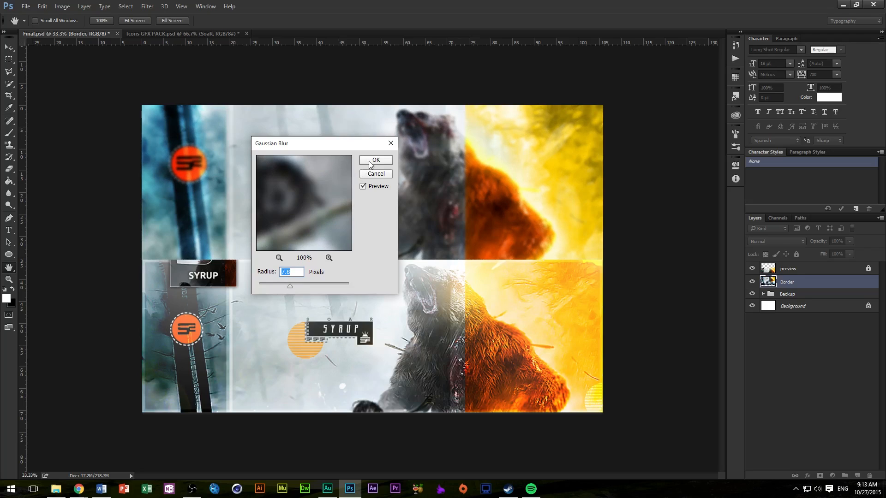
pyautogui.moveTo(290, 286); pyautogui.dragTo(283, 286)
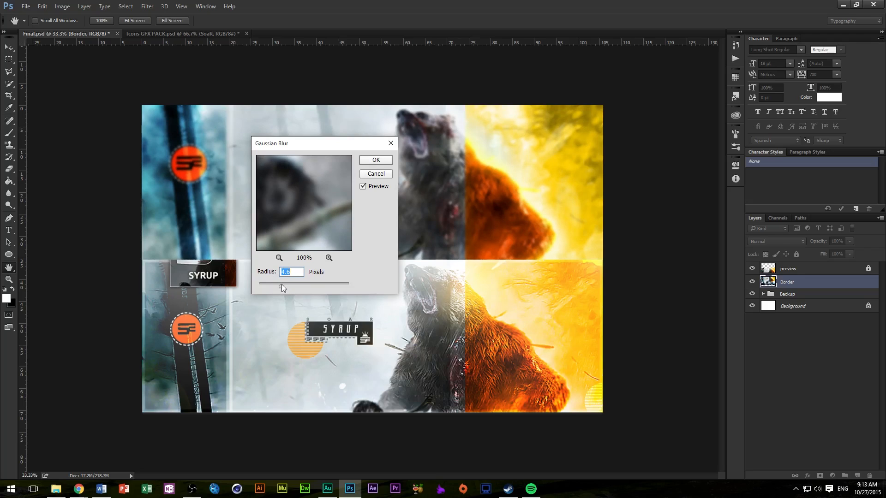
pyautogui.click(376, 174)
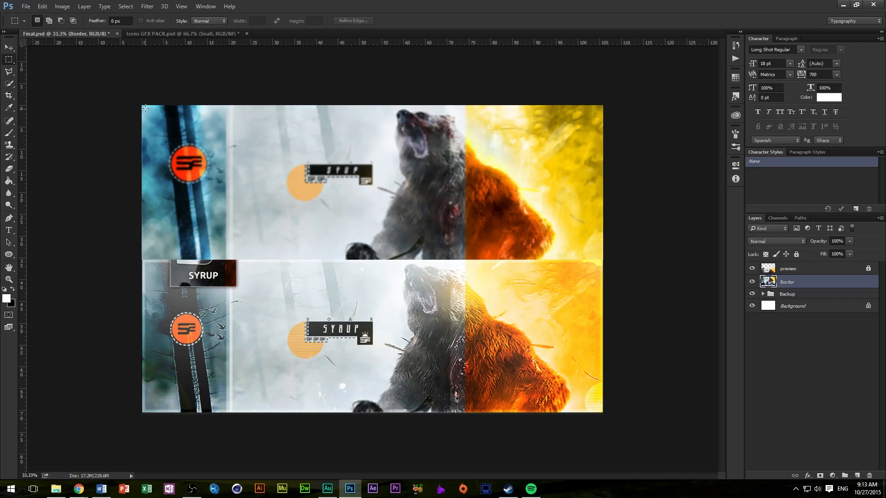
# Step: Add a Drop Shadow (spread 7, size 16) layer effect to the Border layer
pyautogui.moveTo(145, 108); pyautogui.dragTo(547, 252)
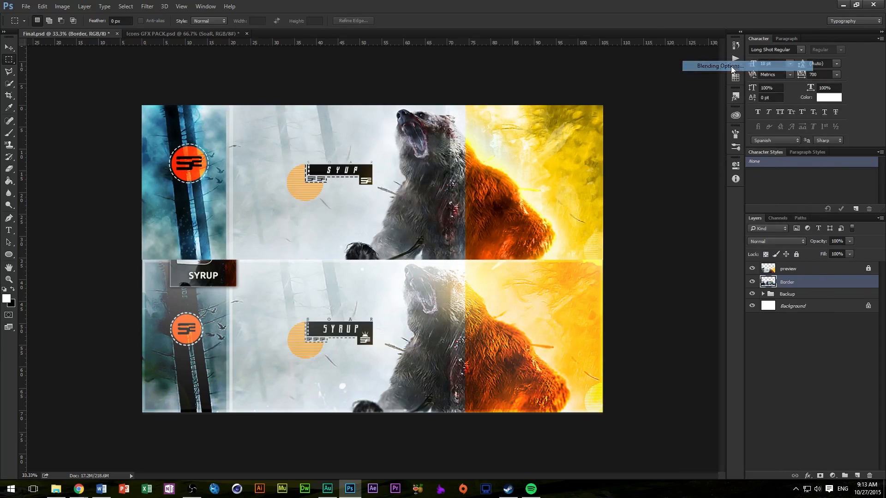
pyautogui.click(716, 67)
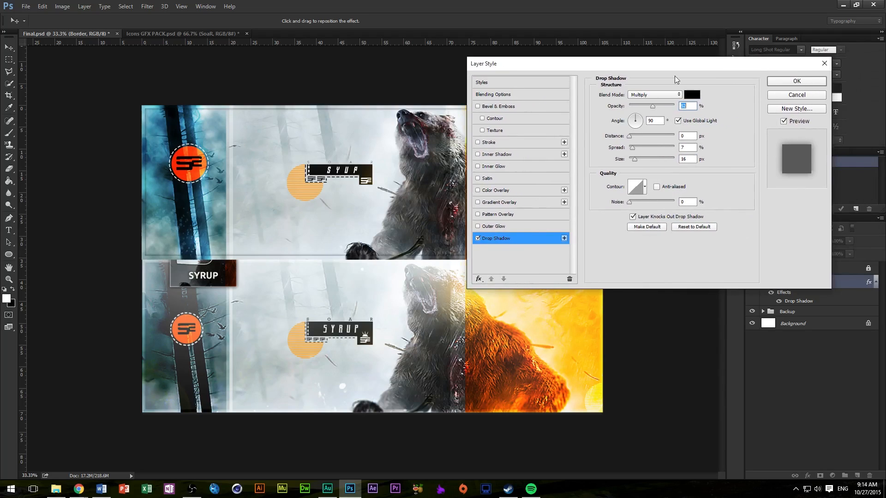
pyautogui.click(796, 81)
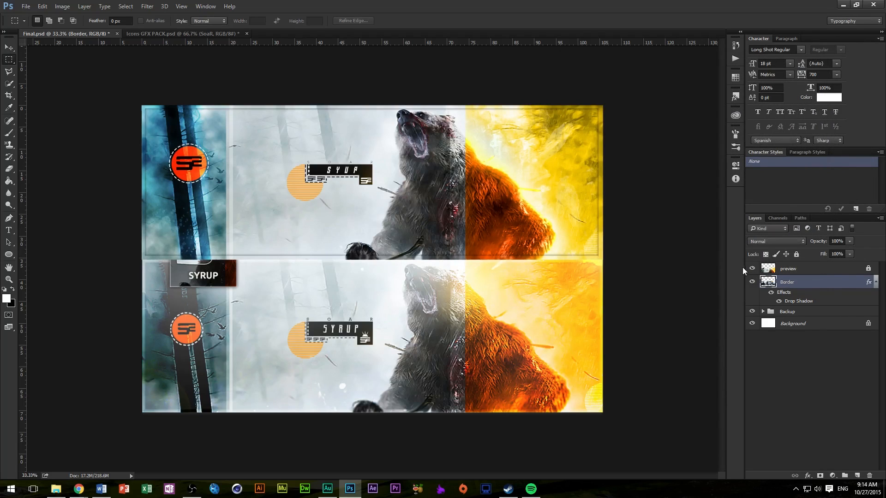
# Step: Crop the document to the top banner strip, removing the lower preview area
pyautogui.click(751, 269)
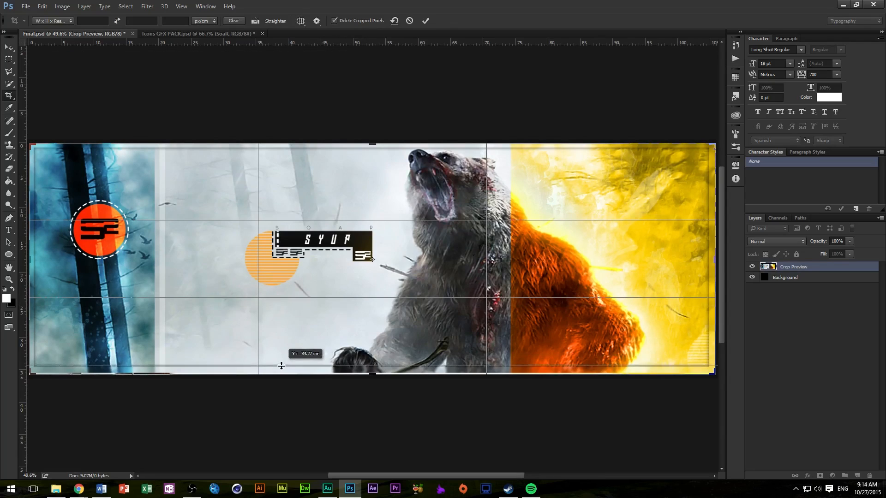
pyautogui.moveTo(281, 367); pyautogui.dragTo(278, 372)
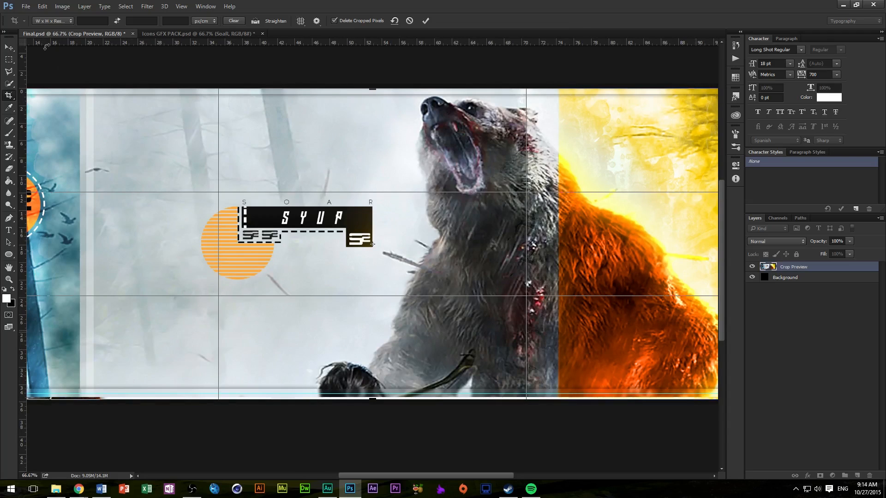
pyautogui.click(425, 22)
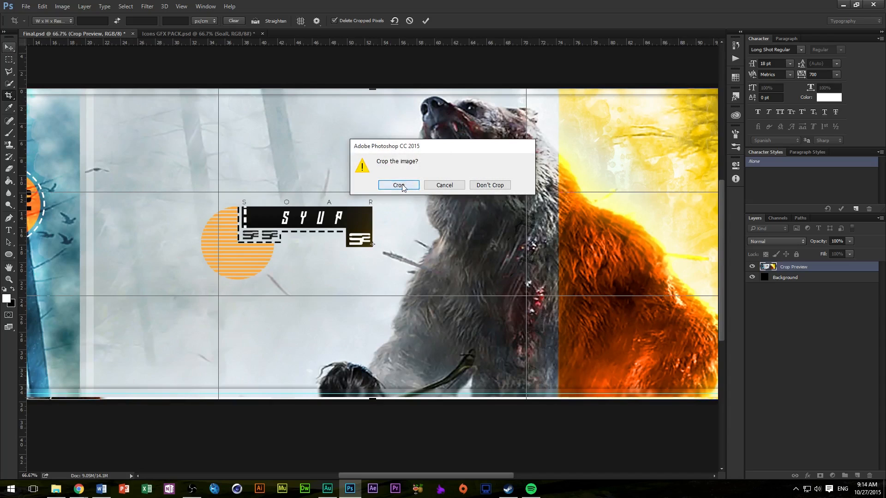
pyautogui.click(398, 185)
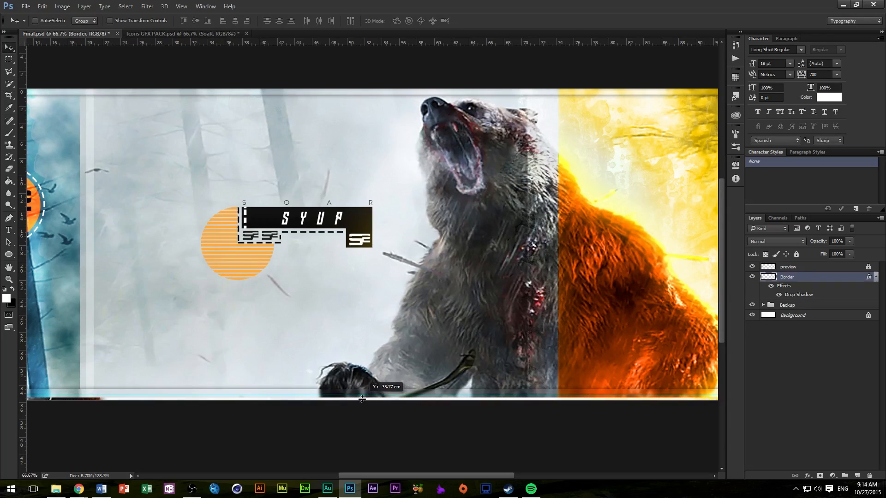
pyautogui.moveTo(362, 399); pyautogui.dragTo(364, 396)
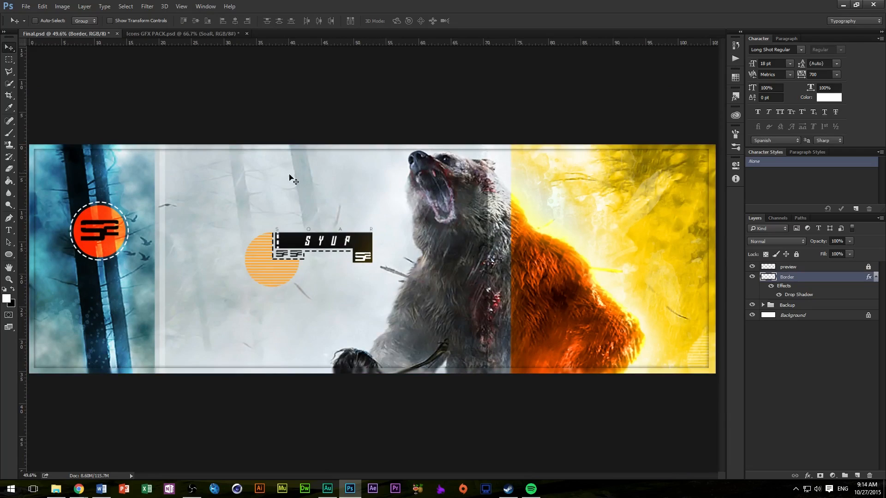
pyautogui.moveTo(365, 244)
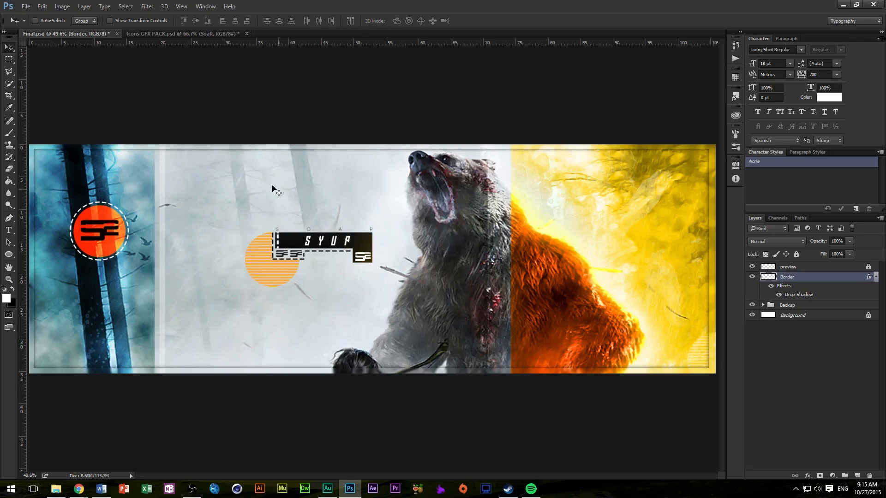
# Step: Bring up the File menu for the finished cropped banner
pyautogui.click(26, 6)
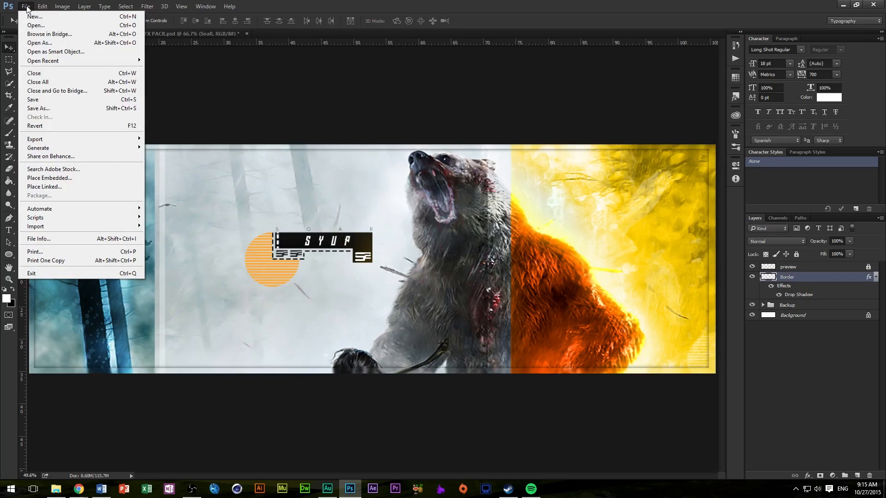
pyautogui.moveTo(36, 25)
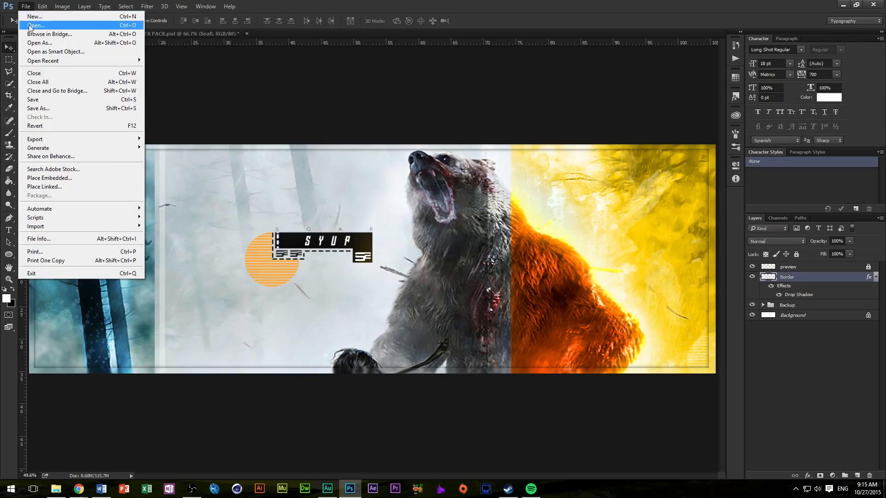
pyautogui.moveTo(42, 84)
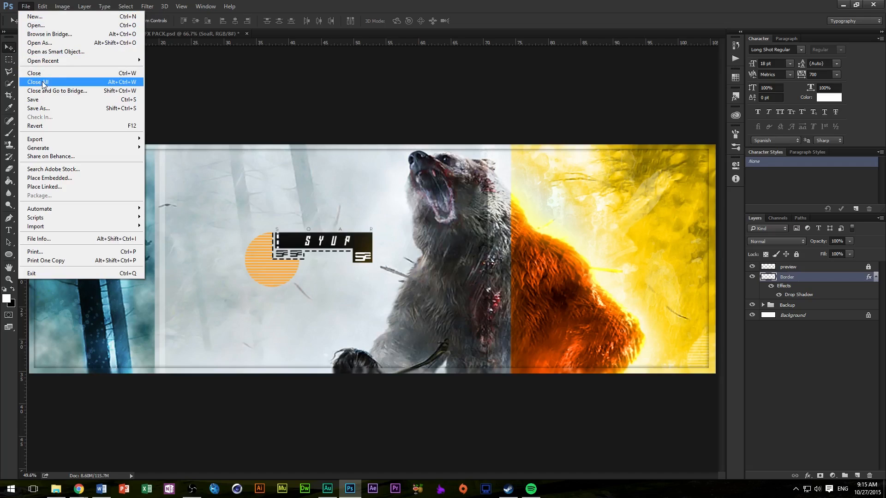
pyautogui.moveTo(61, 108)
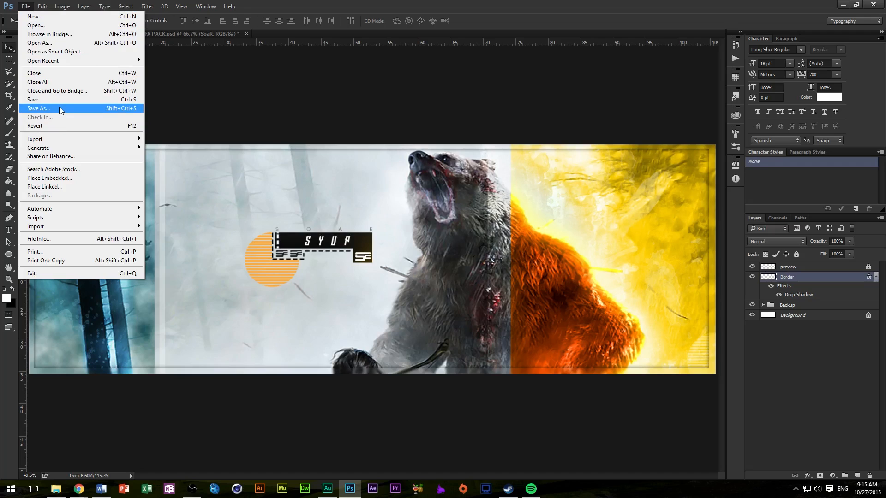